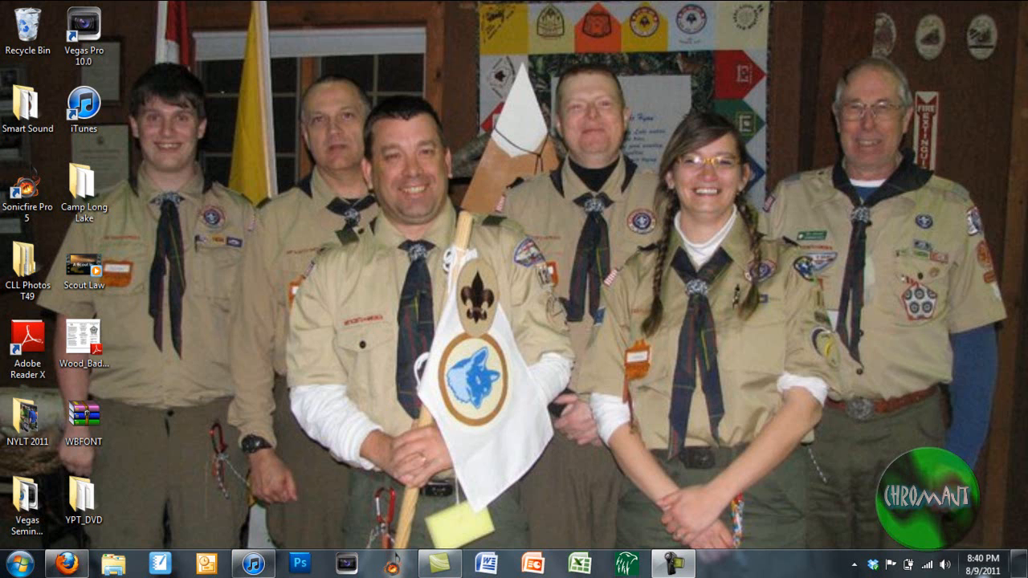
# - Launch Sonicfire Pro 5 from its desktop shortcut into a new untitled project
pyautogui.click(986, 562)
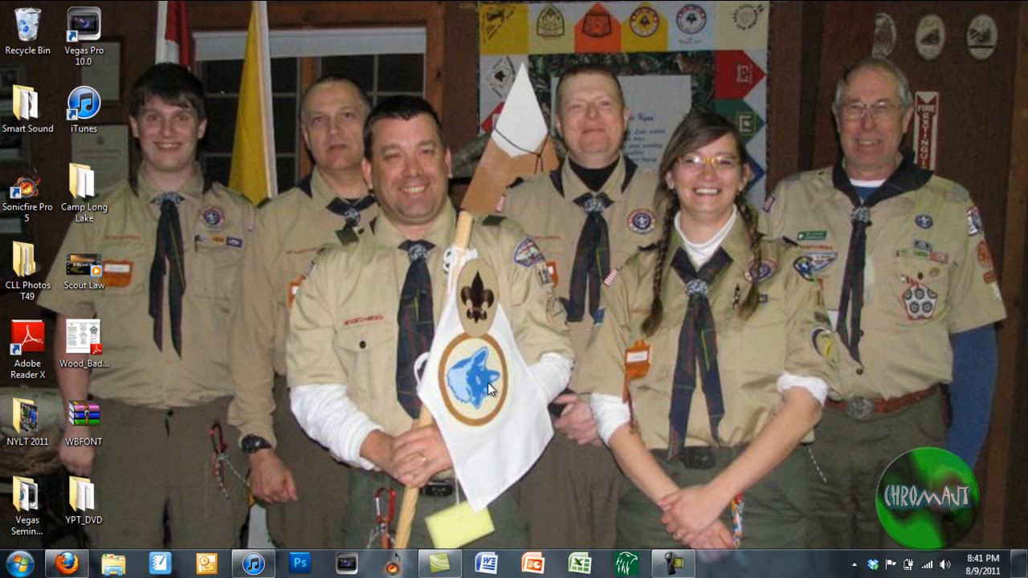
pyautogui.moveTo(432, 383)
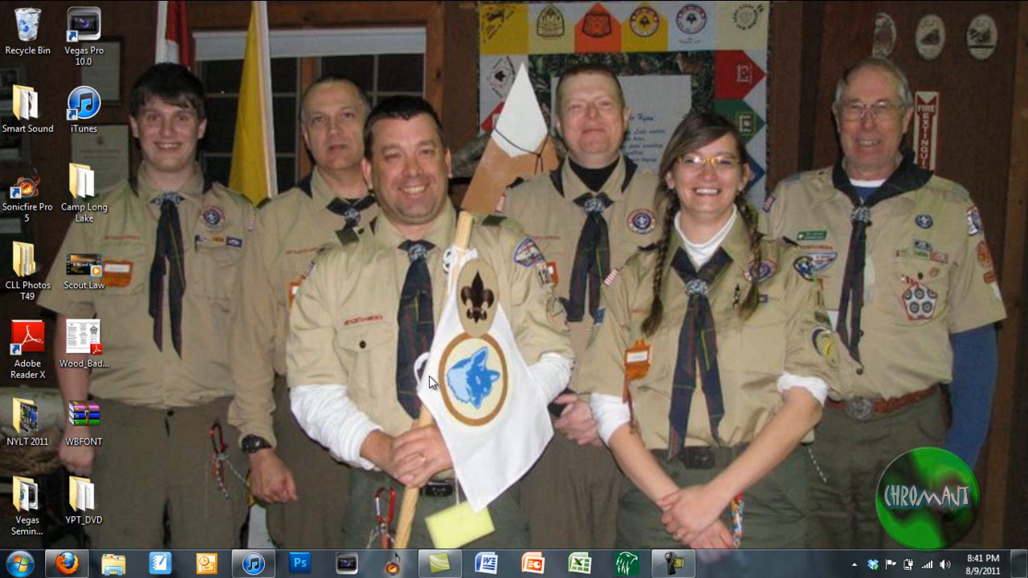
pyautogui.moveTo(428, 379)
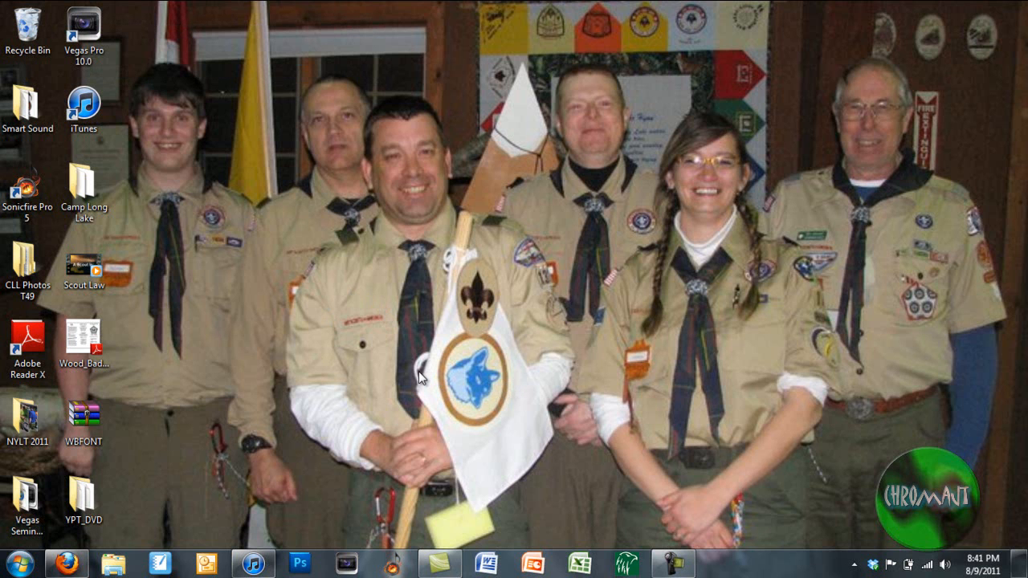
pyautogui.moveTo(530, 355)
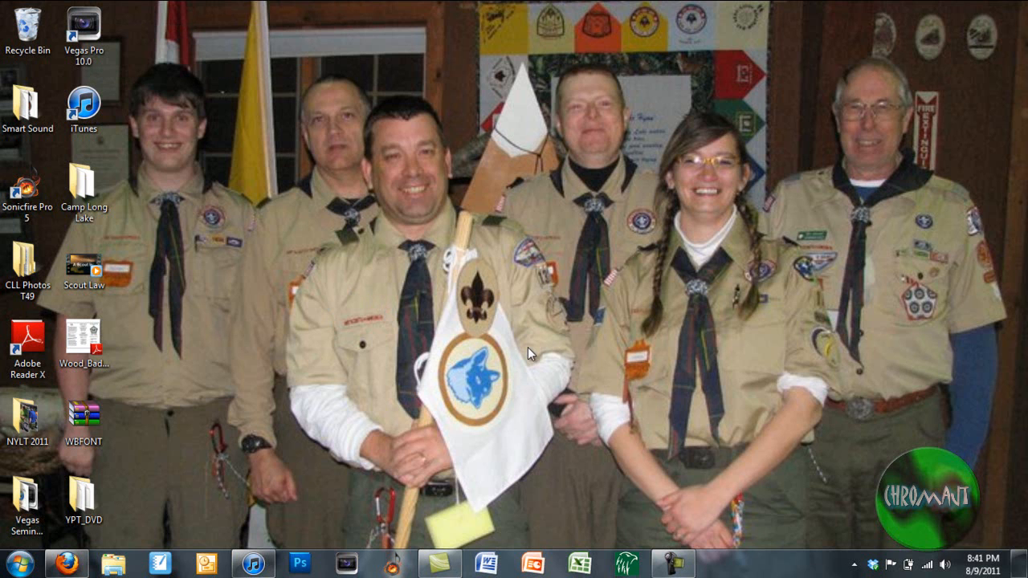
pyautogui.moveTo(546, 360)
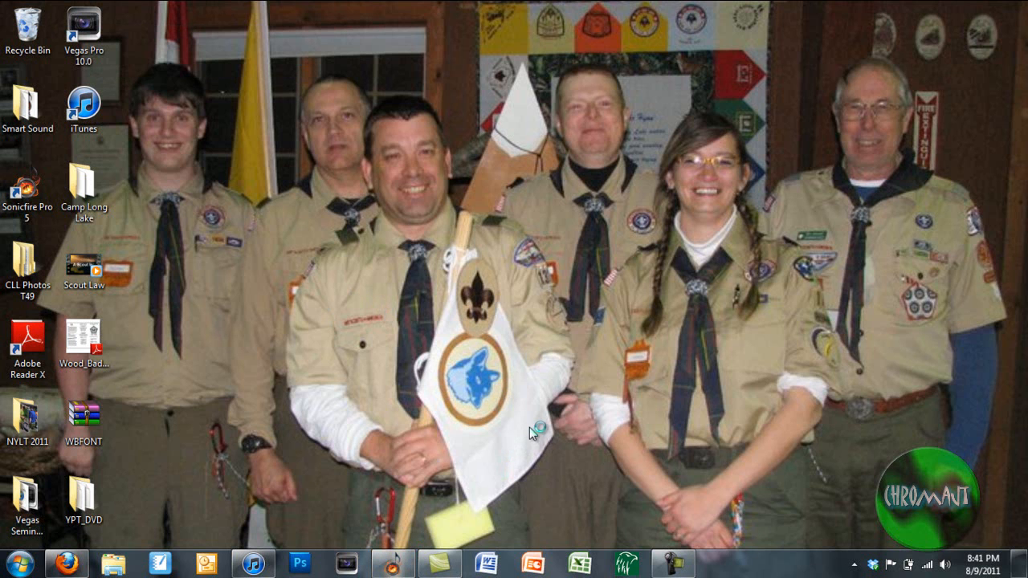
pyautogui.doubleClick(26, 185)
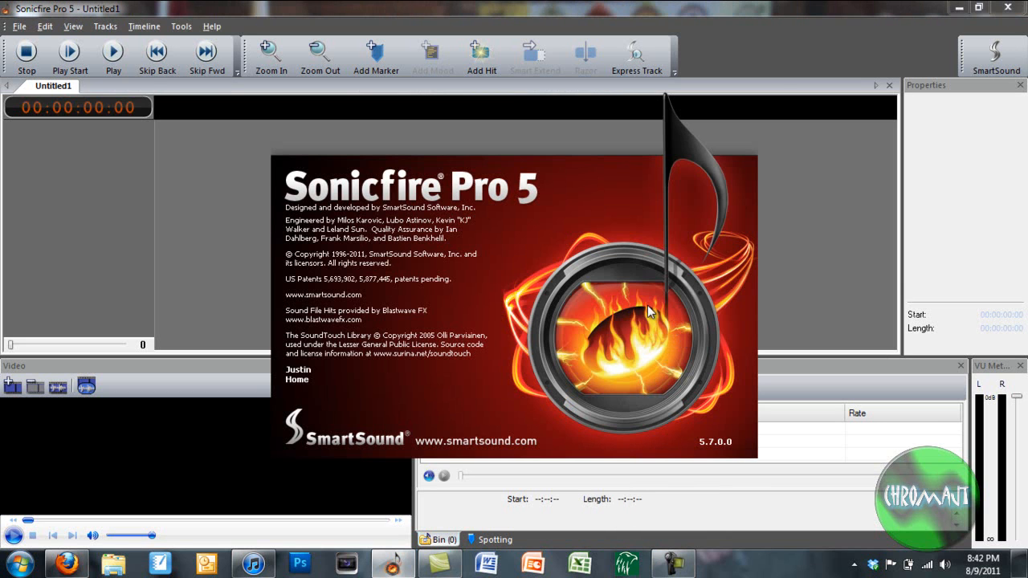
pyautogui.moveTo(619, 286)
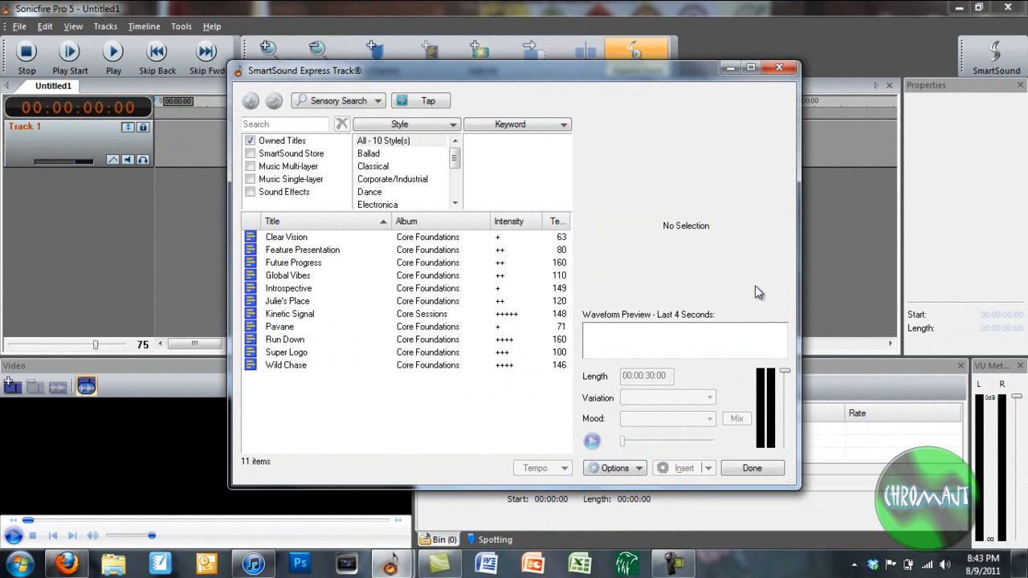
pyautogui.moveTo(506, 154)
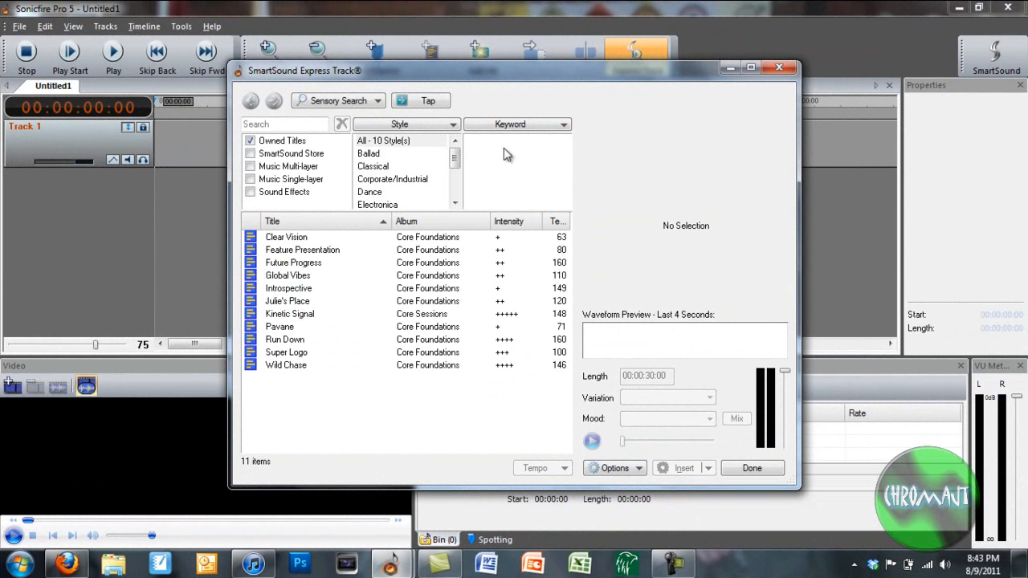
pyautogui.moveTo(583, 412)
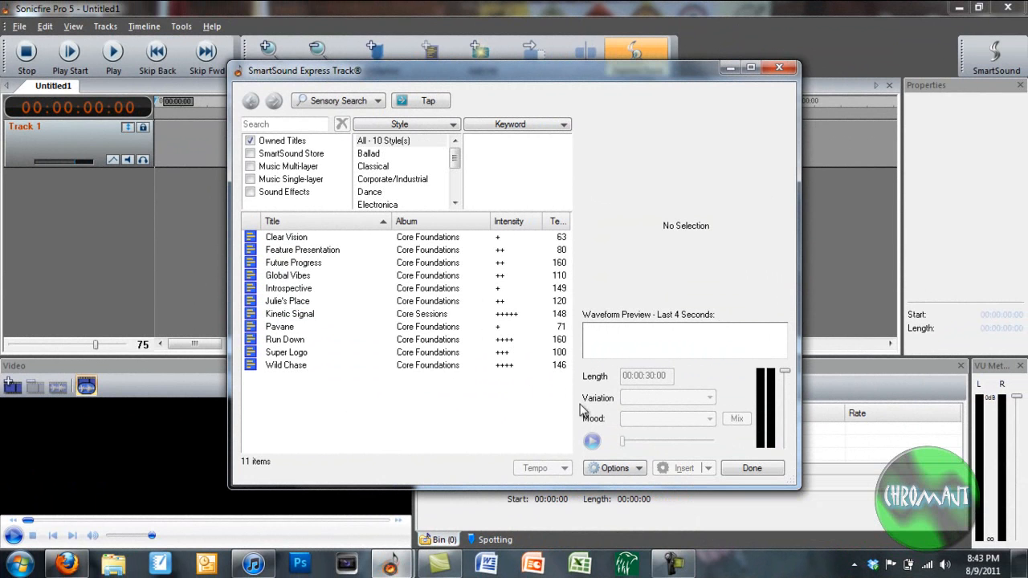
pyautogui.moveTo(492, 368)
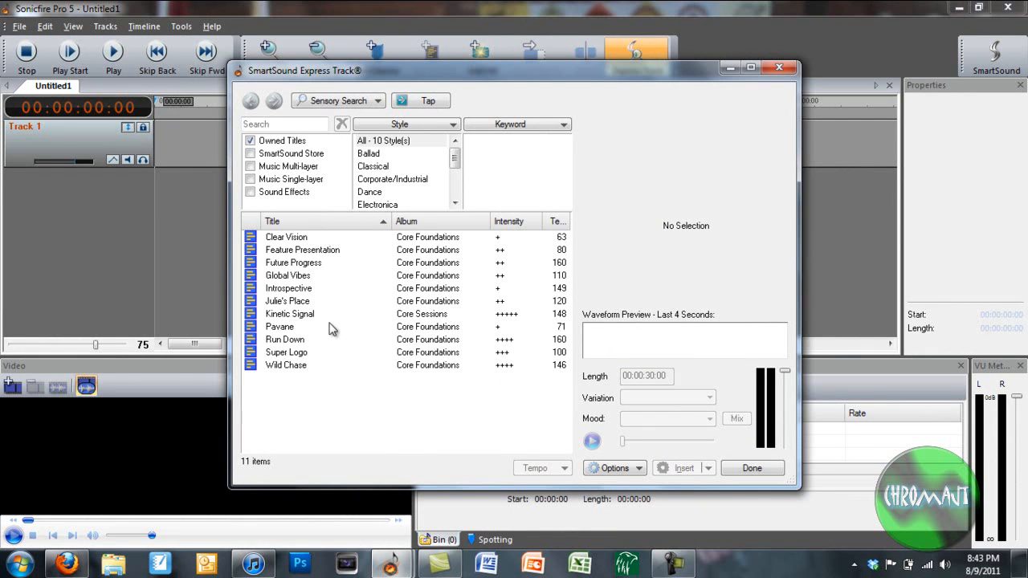
pyautogui.moveTo(310, 263)
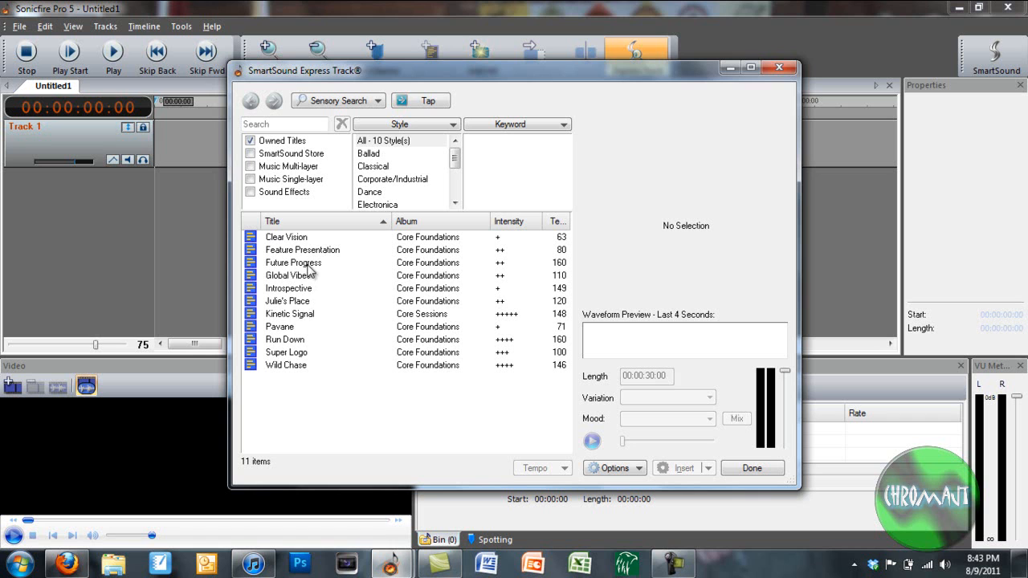
pyautogui.moveTo(283, 326)
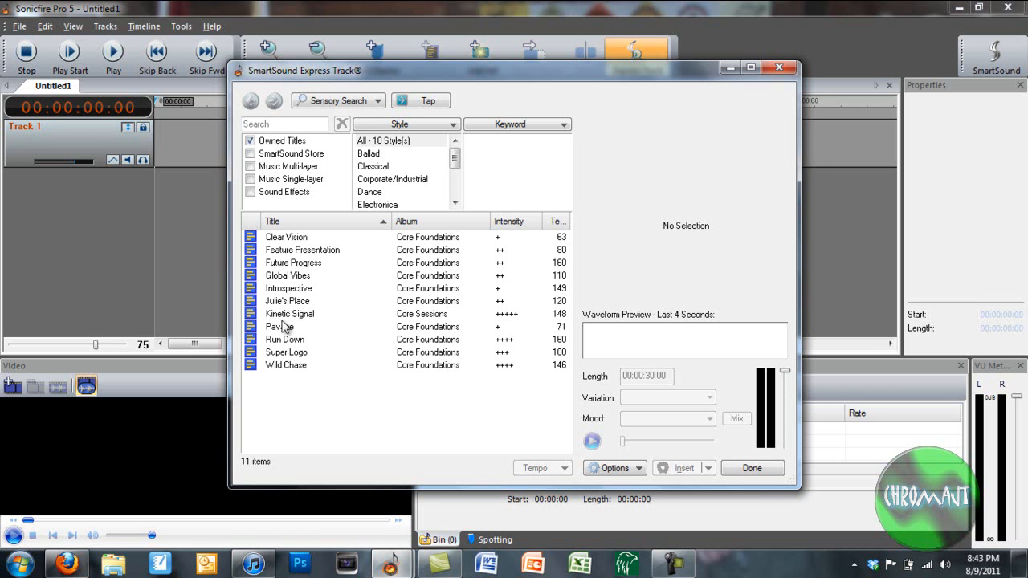
pyautogui.moveTo(361, 308)
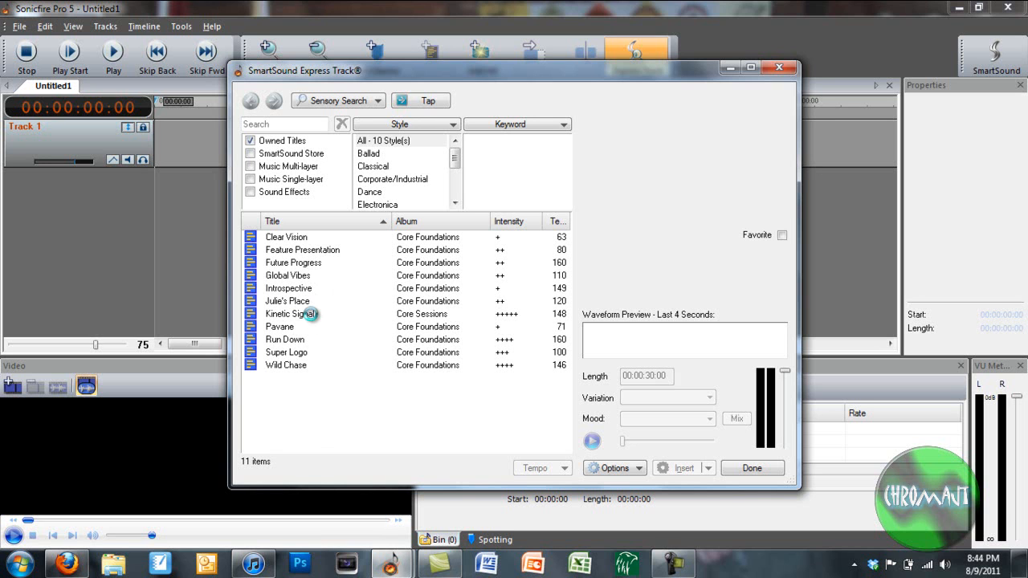
# - Select Kinetic Signal in the title list and play its preview (Metal storm, Full mood)
pyautogui.click(289, 313)
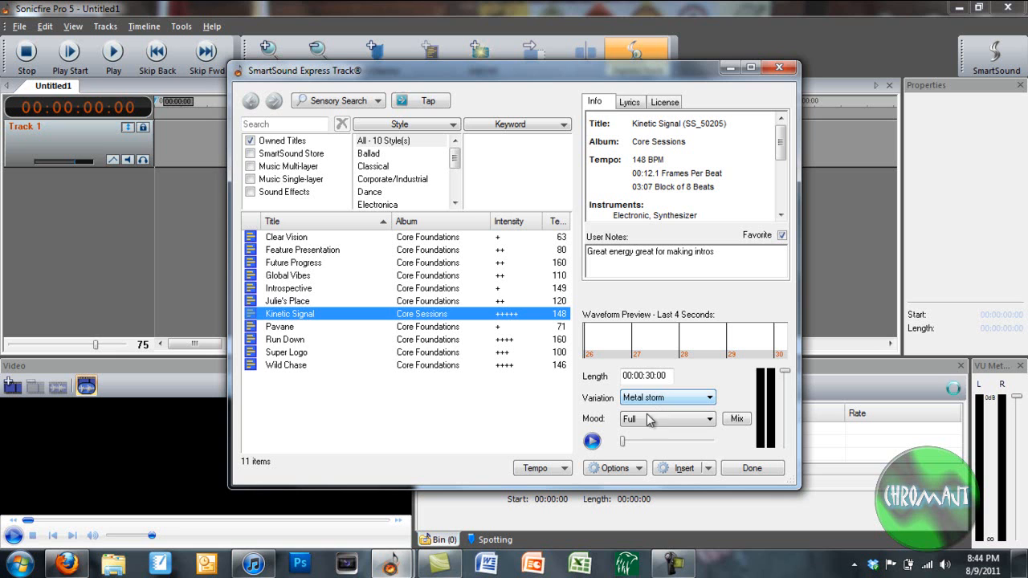
pyautogui.click(593, 441)
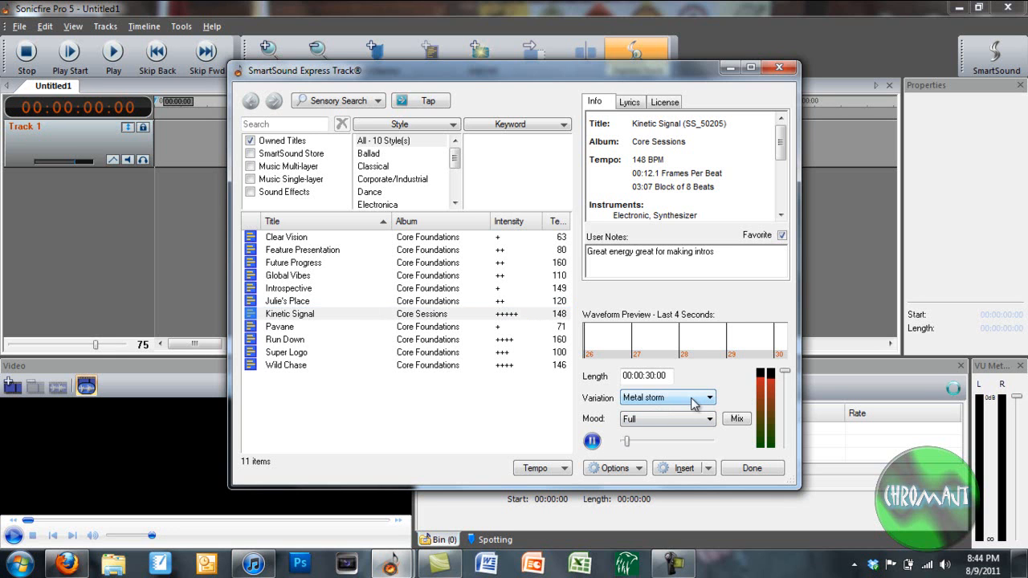
pyautogui.moveTo(623, 426)
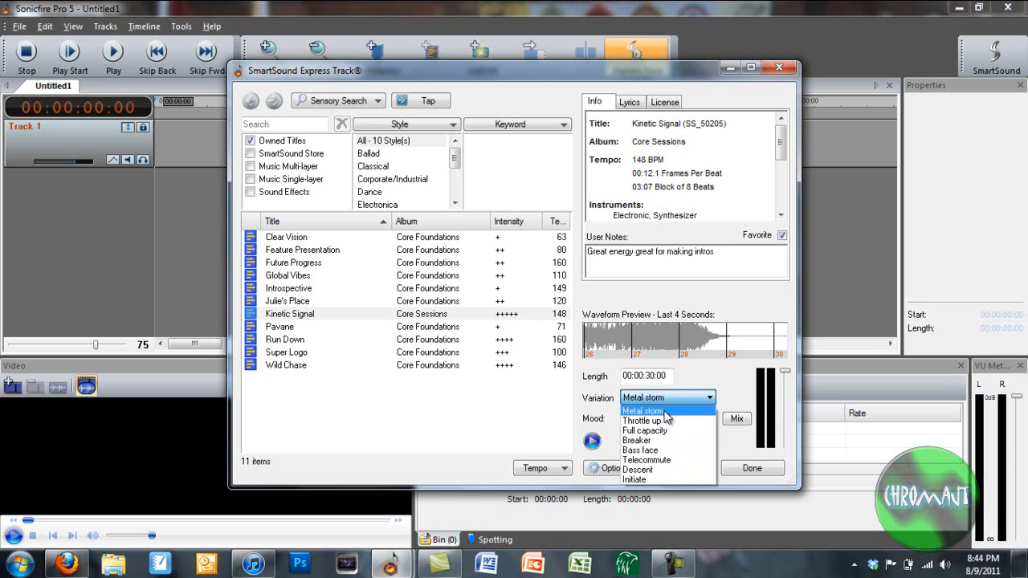
# - Switch Kinetic Signal's variation to Throttle up and preview it
pyautogui.click(642, 420)
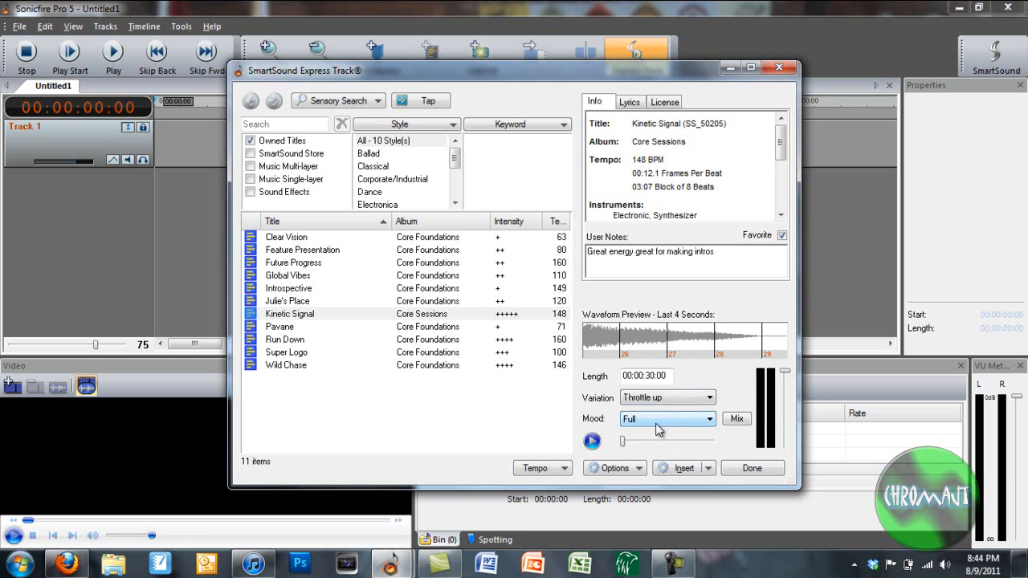
pyautogui.click(591, 440)
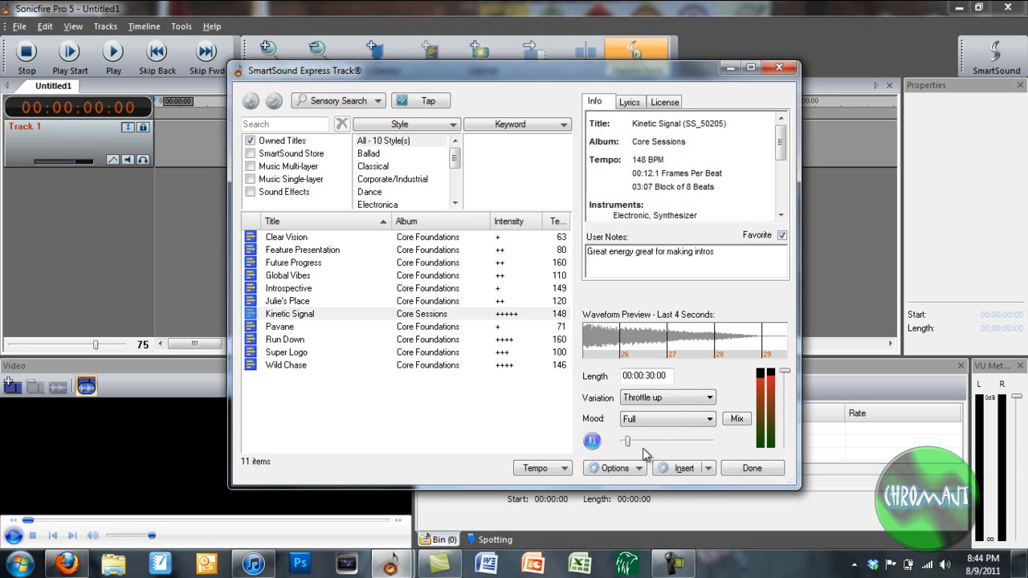
pyautogui.click(591, 440)
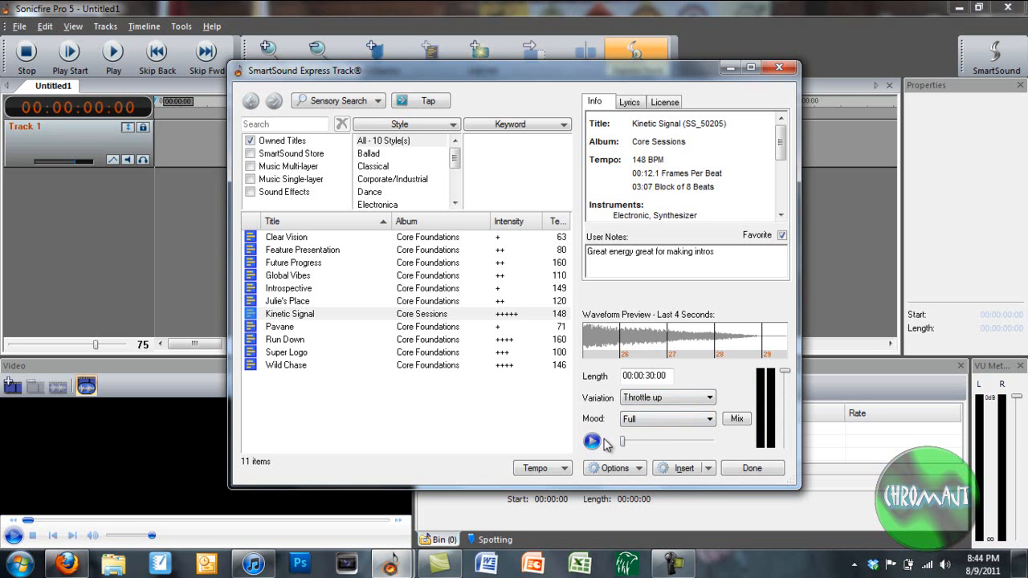
pyautogui.click(591, 442)
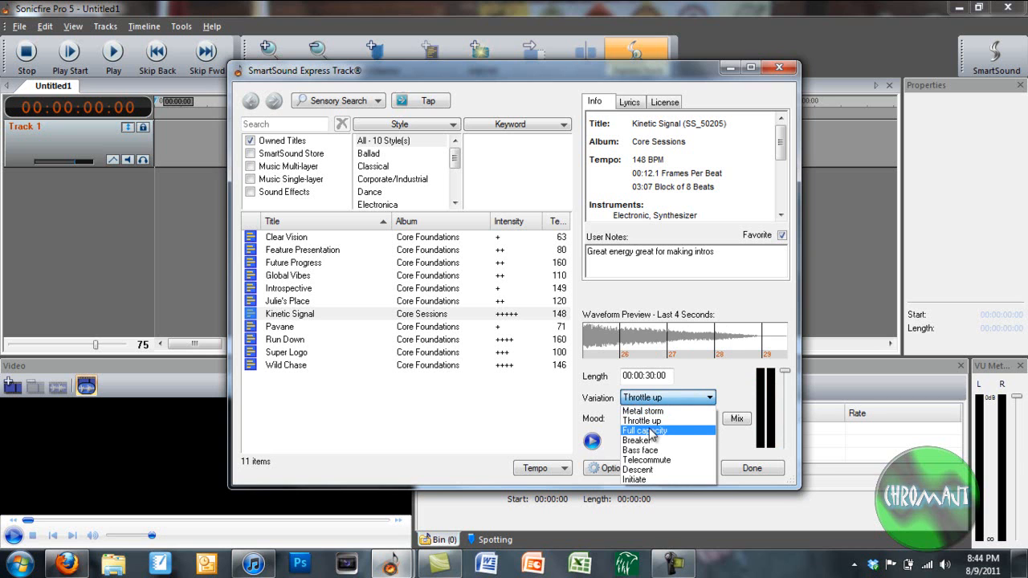
# - Set the mood to Background and preview that version before inserting it
pyautogui.click(642, 430)
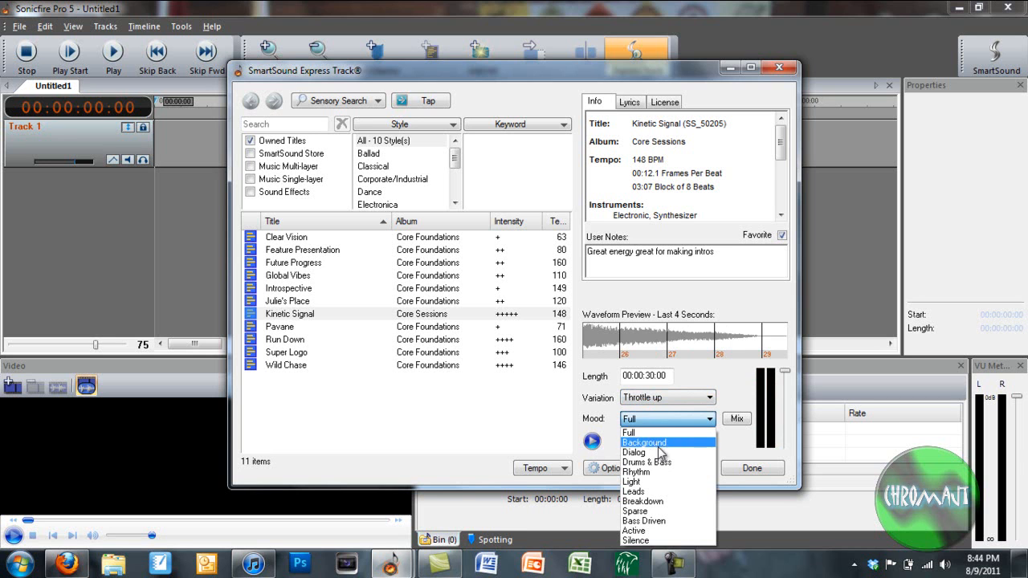
pyautogui.moveTo(666, 450)
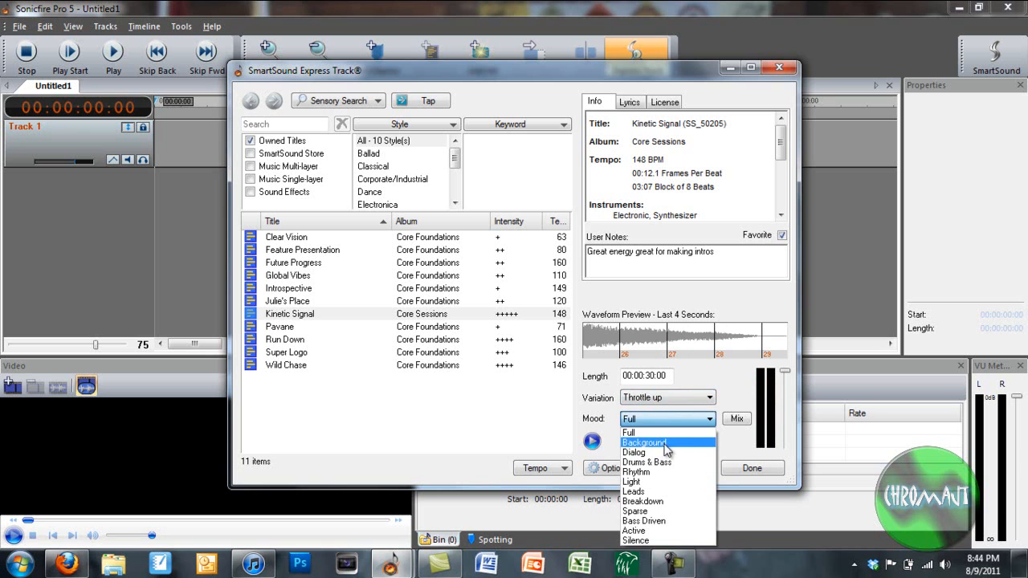
pyautogui.click(646, 443)
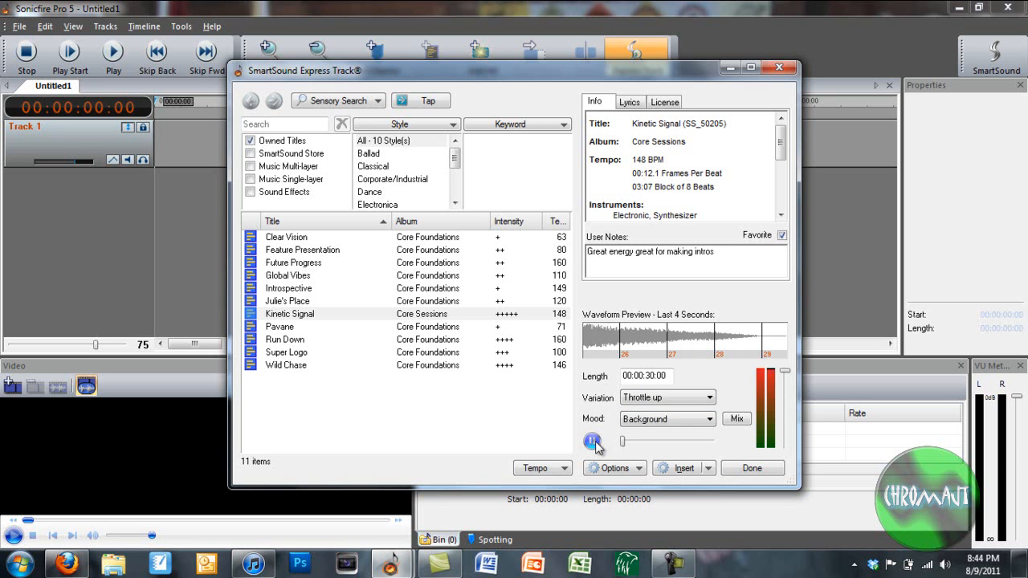
pyautogui.moveTo(592, 442)
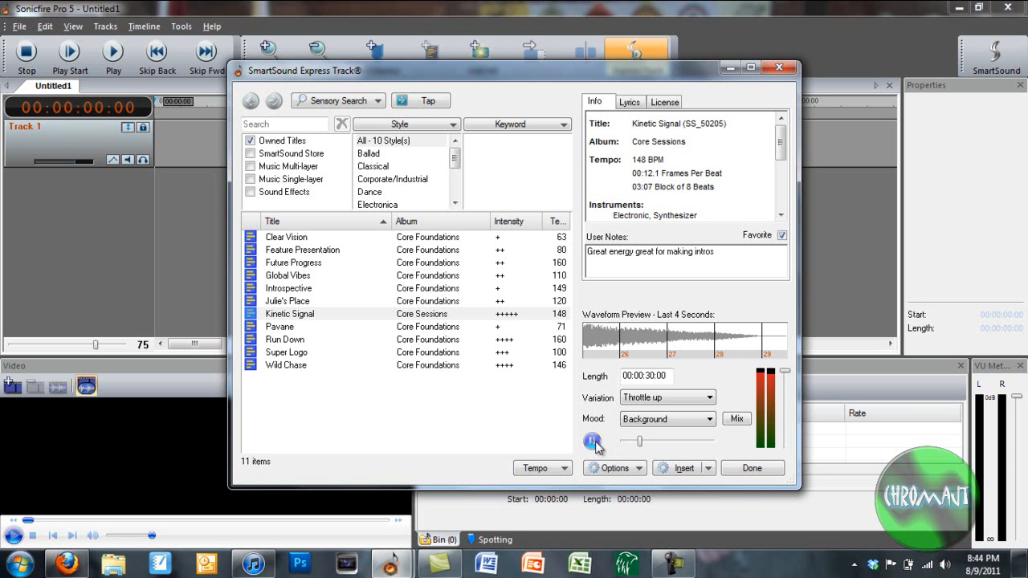
pyautogui.click(591, 440)
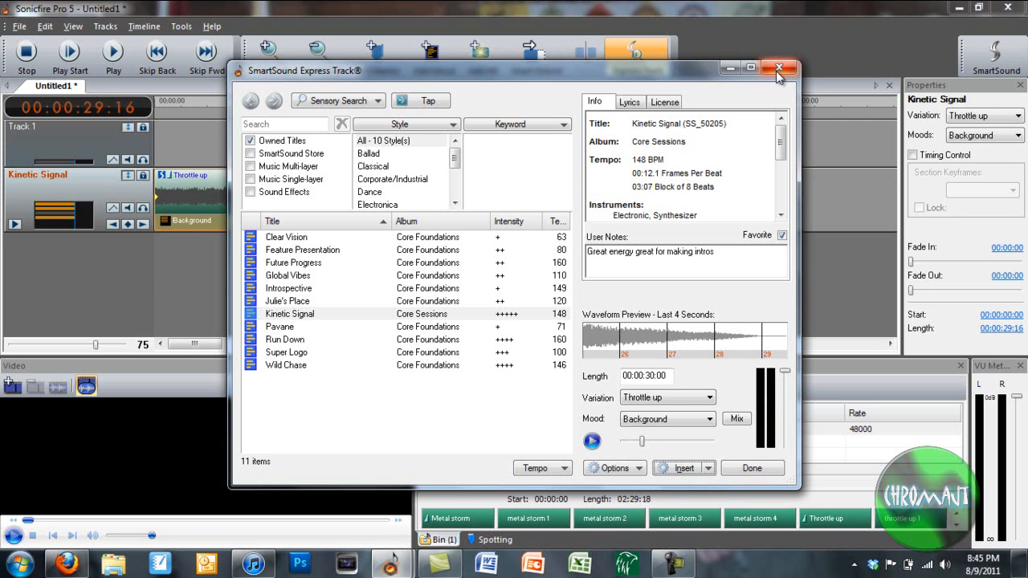
# - Place the playhead at 2:00 and stretch the Kinetic Signal clip out to it
pyautogui.click(777, 68)
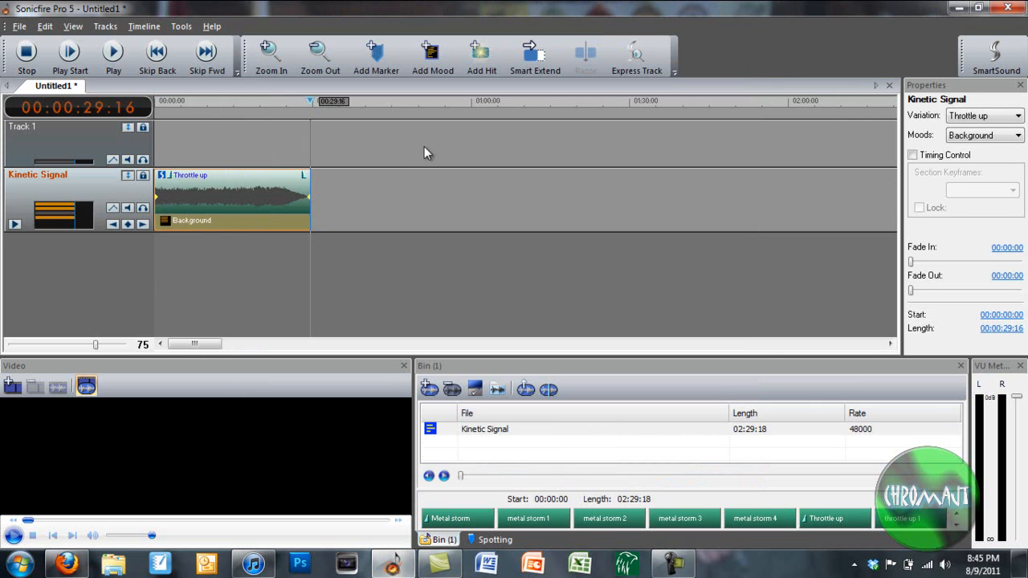
pyautogui.moveTo(298, 241)
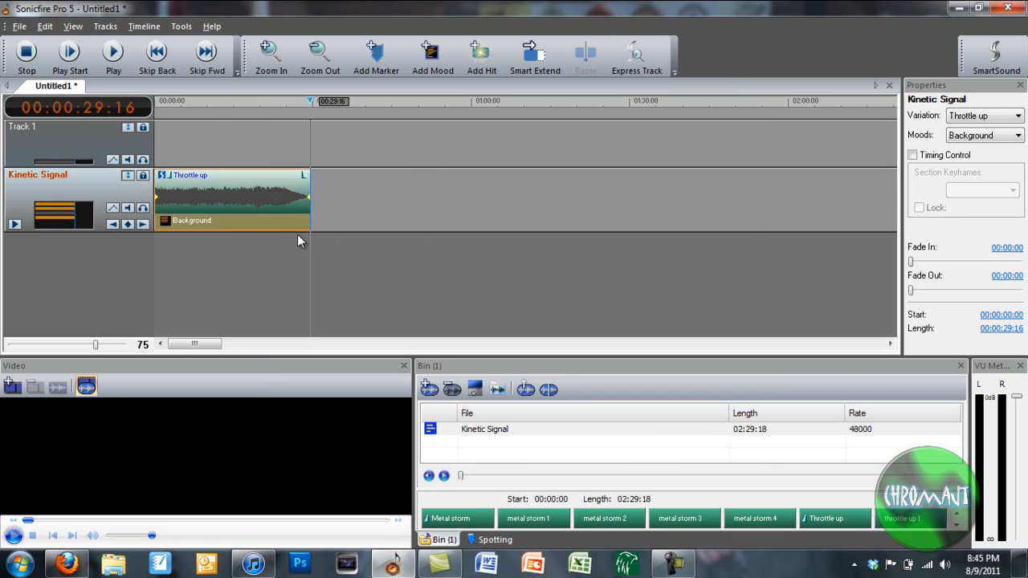
pyautogui.moveTo(338, 201)
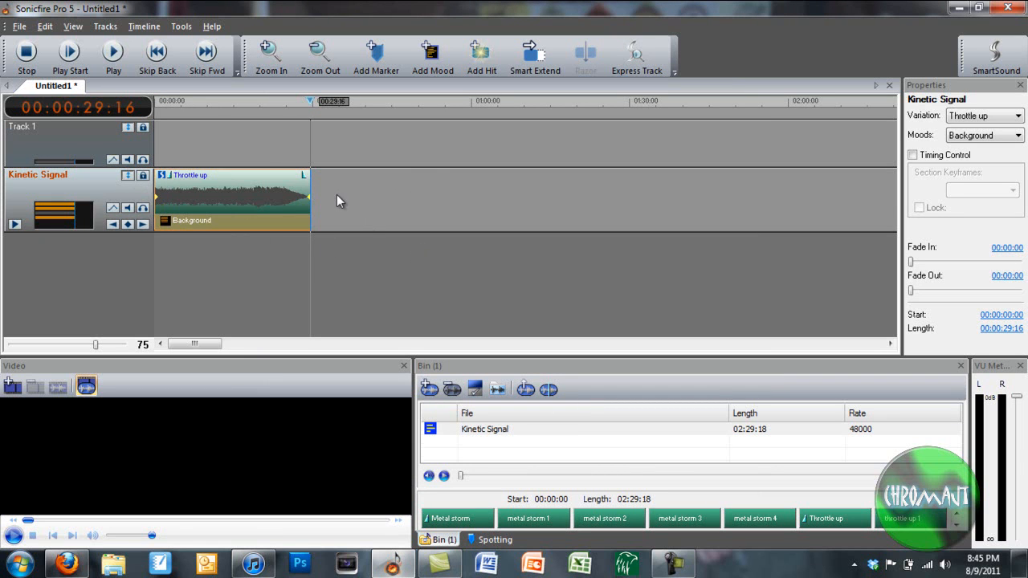
pyautogui.moveTo(347, 202)
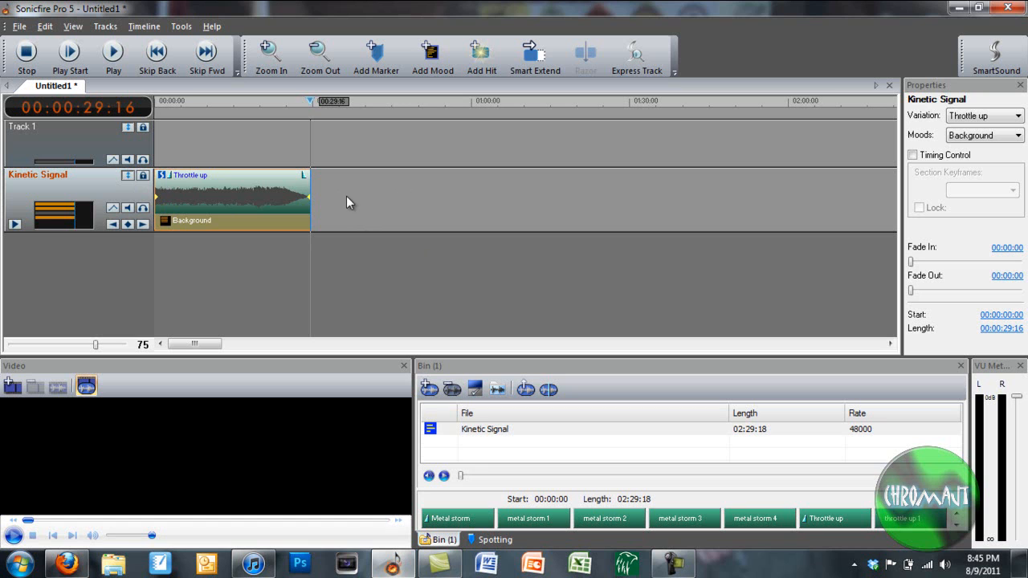
pyautogui.moveTo(747, 96)
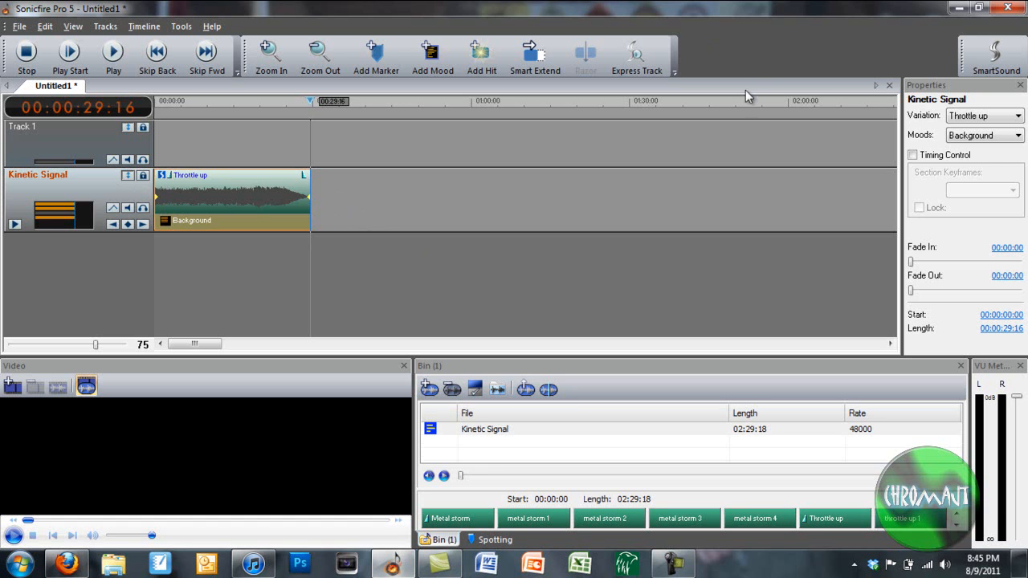
pyautogui.click(791, 101)
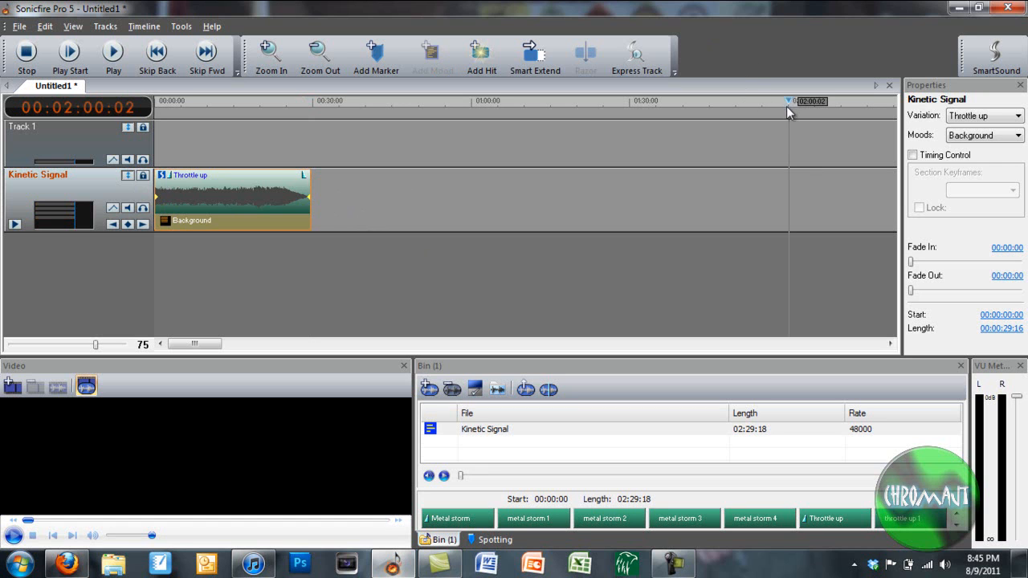
pyautogui.moveTo(311, 202)
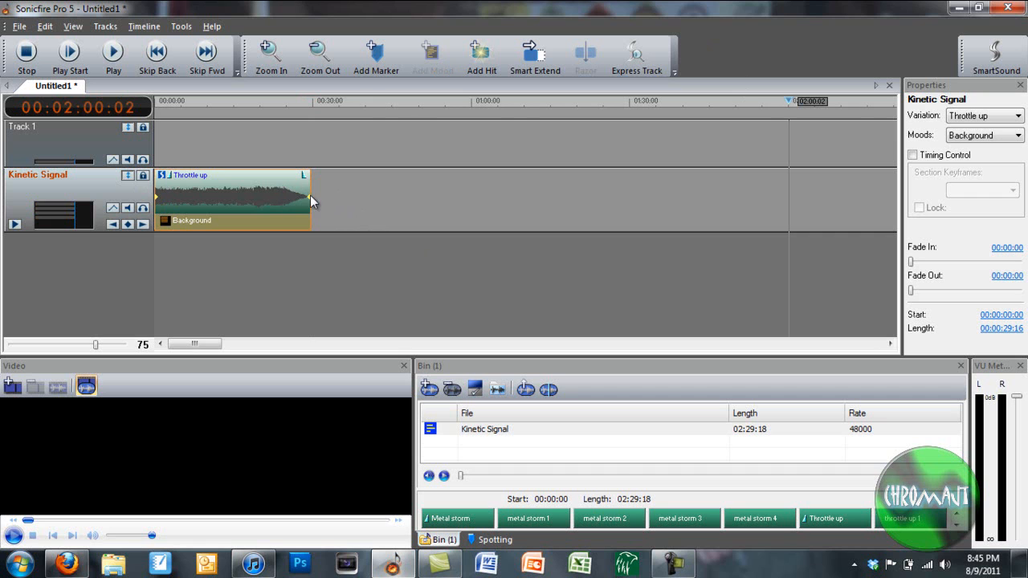
pyautogui.moveTo(304, 199); pyautogui.dragTo(659, 199)
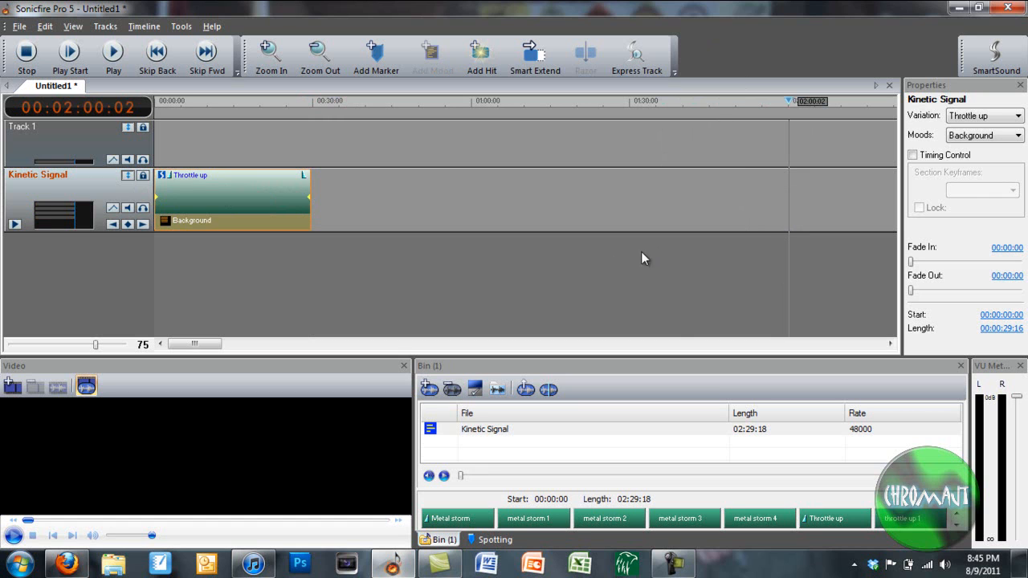
pyautogui.click(432, 51)
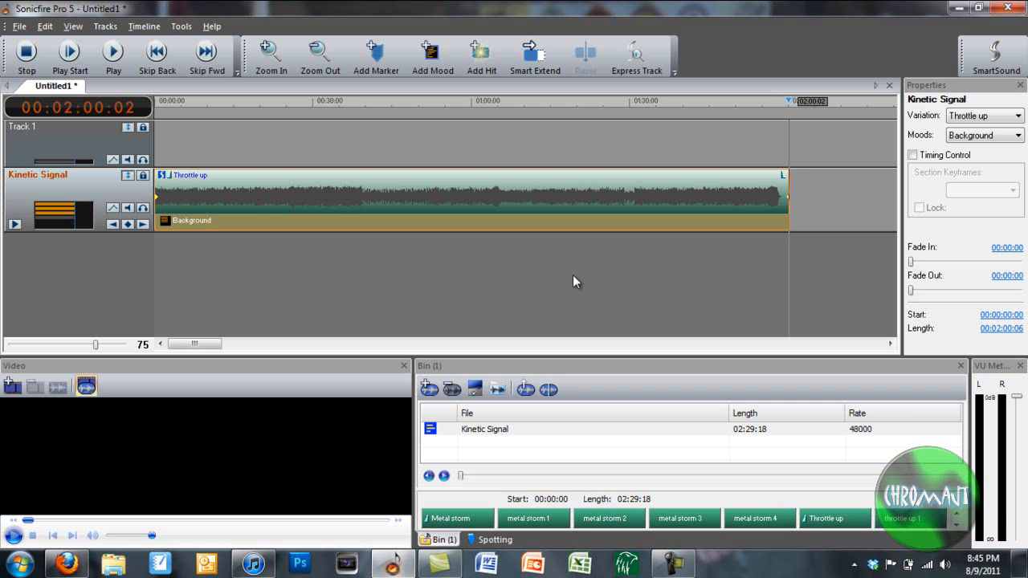
pyautogui.moveTo(559, 132)
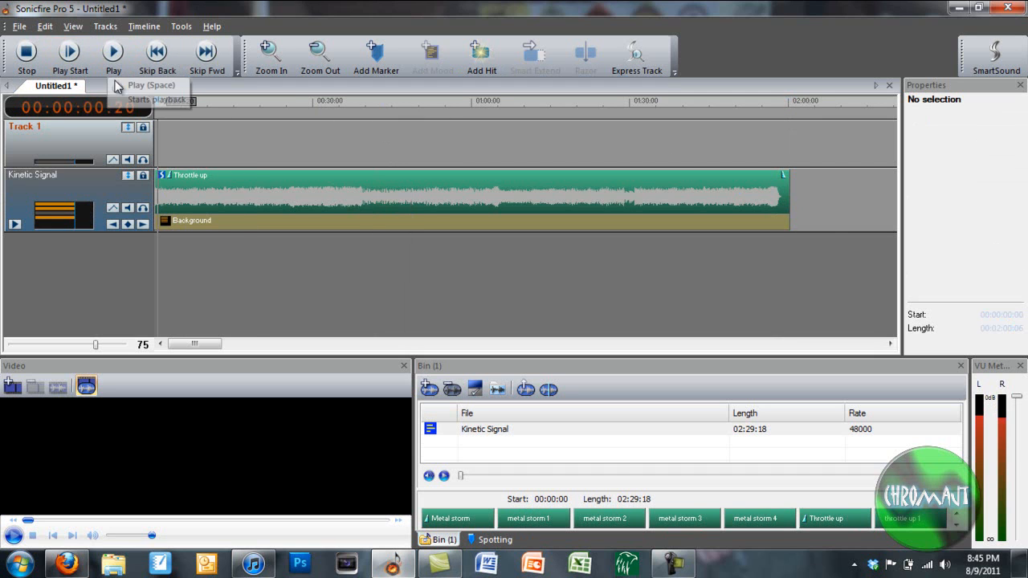
# - Return to the timeline start and play the stretched two-minute arrangement
pyautogui.click(112, 52)
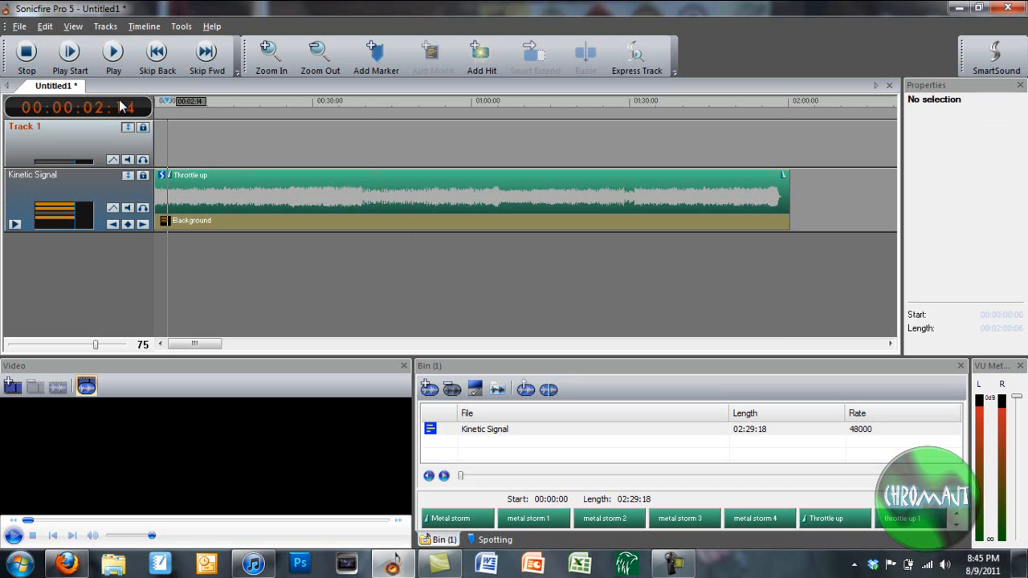
pyautogui.click(113, 56)
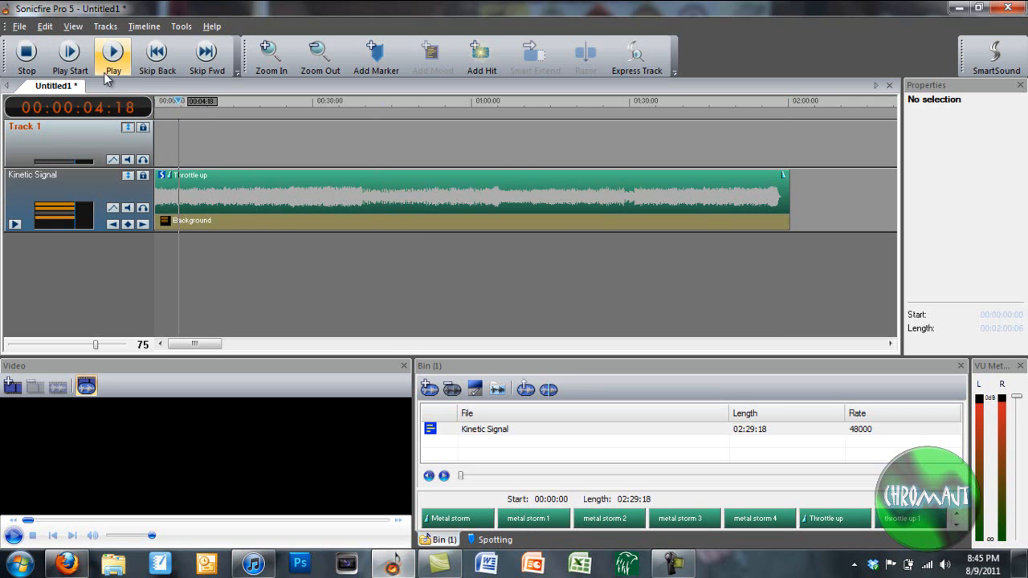
pyautogui.click(112, 54)
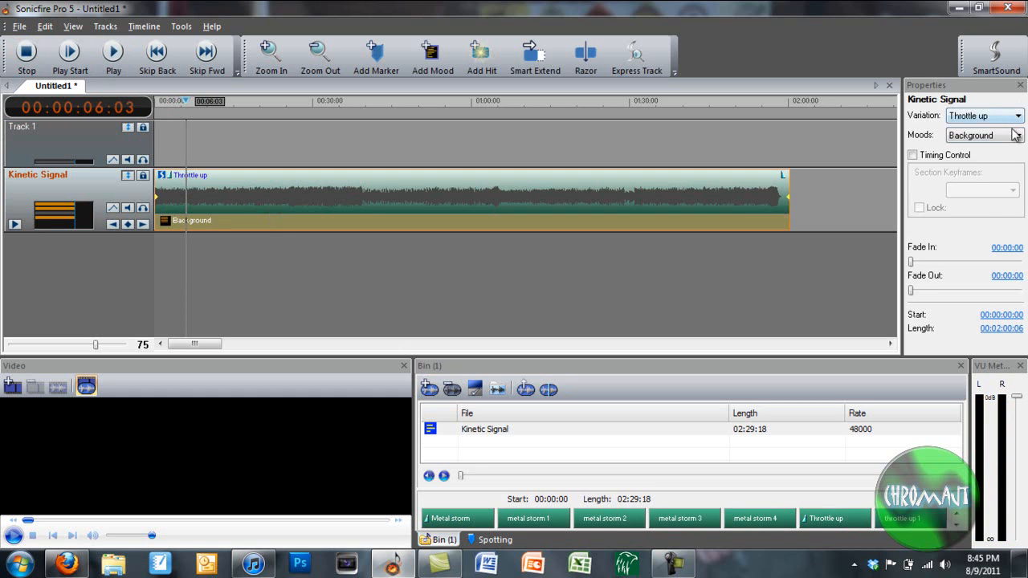
# - Change the timeline track's mood from Background to Full, then stop playback
pyautogui.click(980, 135)
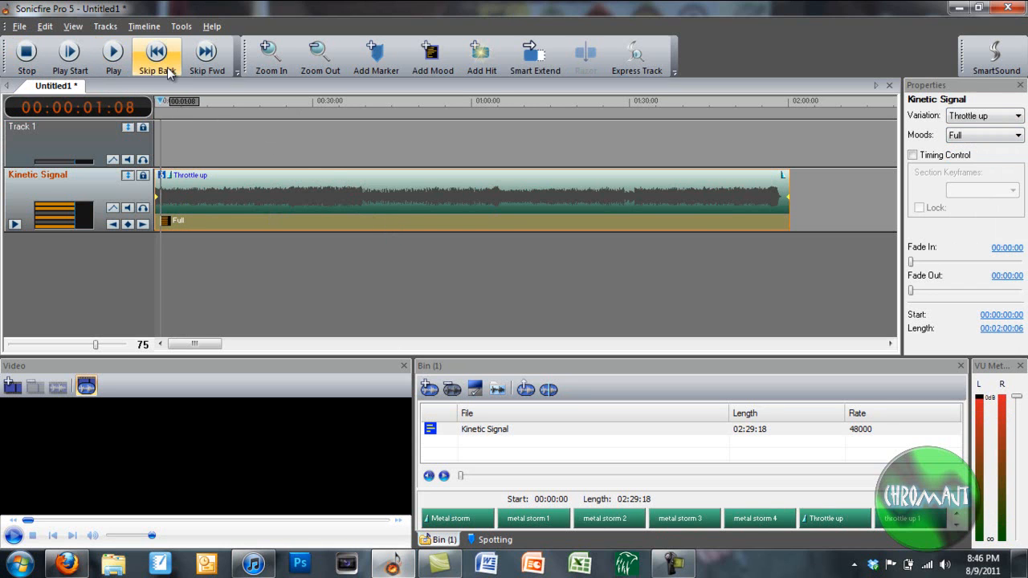
pyautogui.moveTo(157, 52)
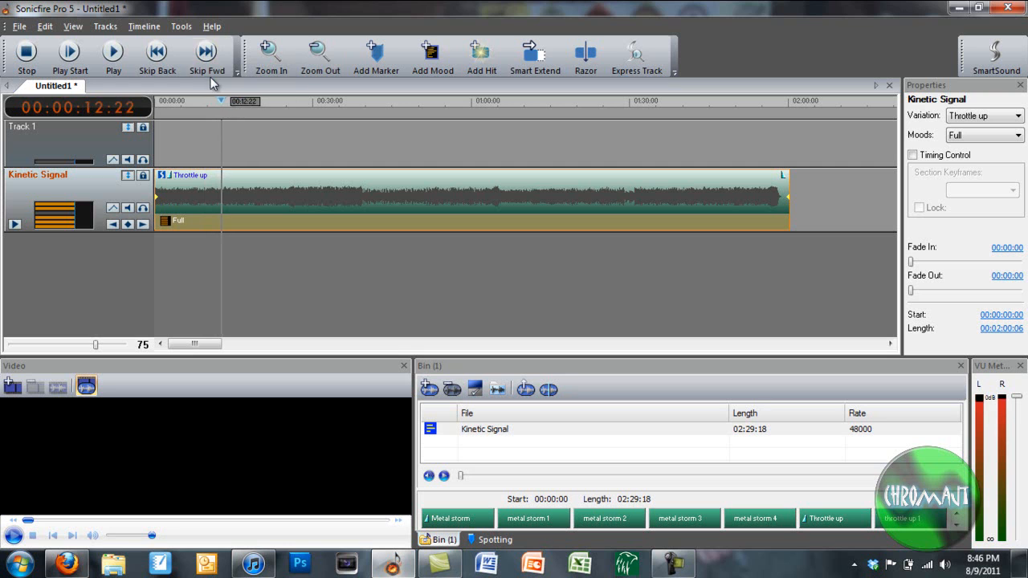
pyautogui.click(69, 56)
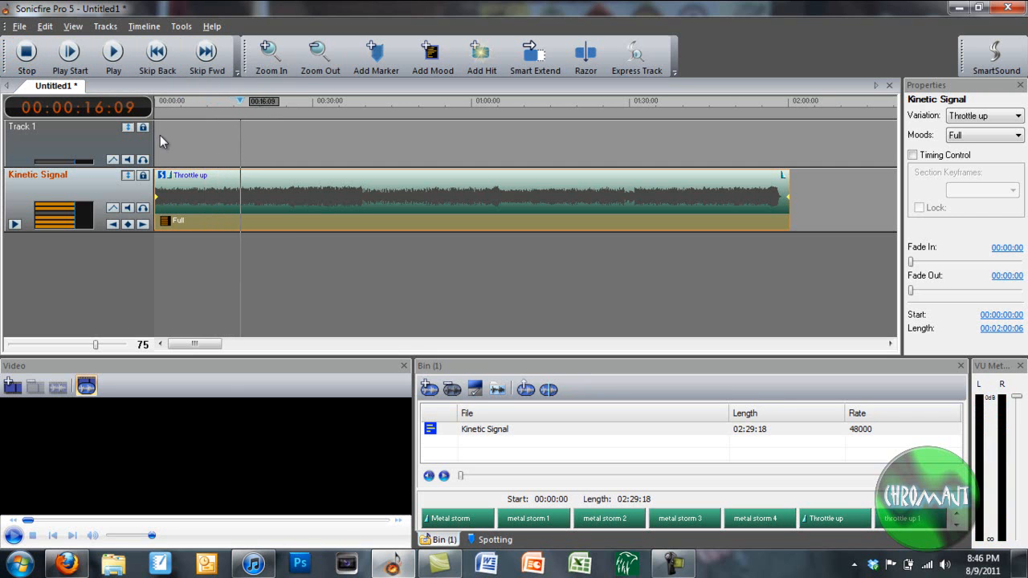
pyautogui.moveTo(491, 370)
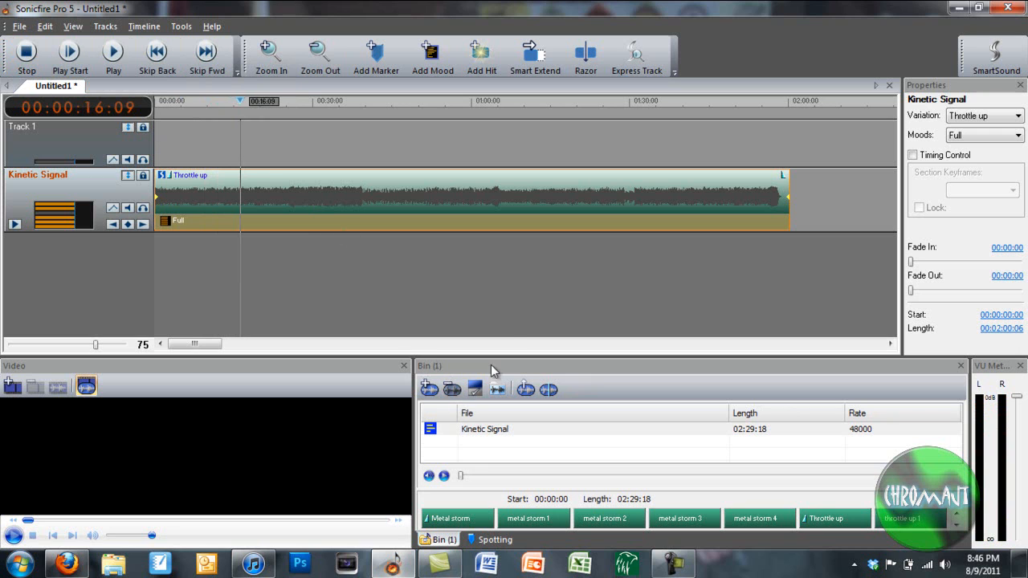
pyautogui.moveTo(401, 165)
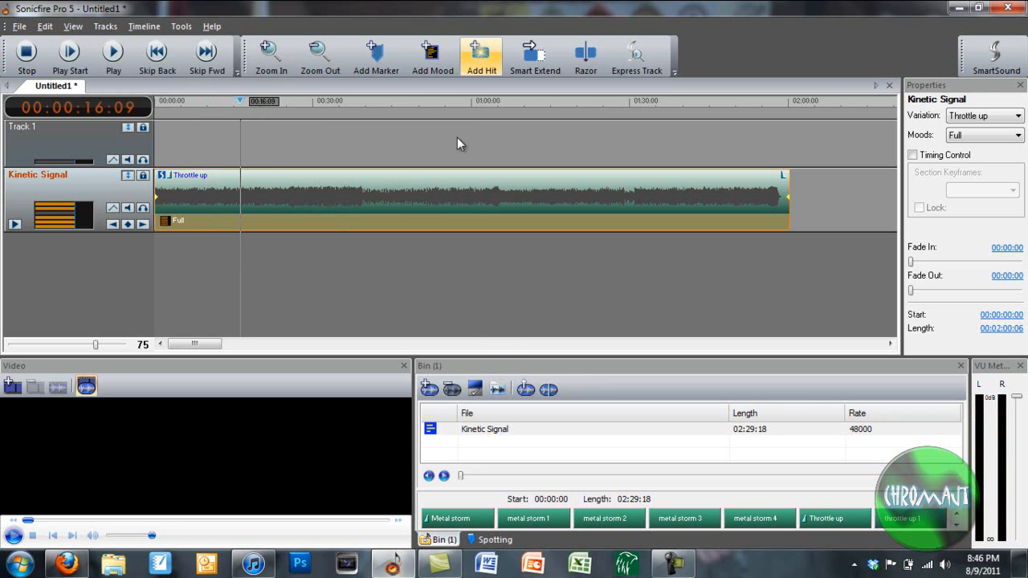
pyautogui.moveTo(530, 320)
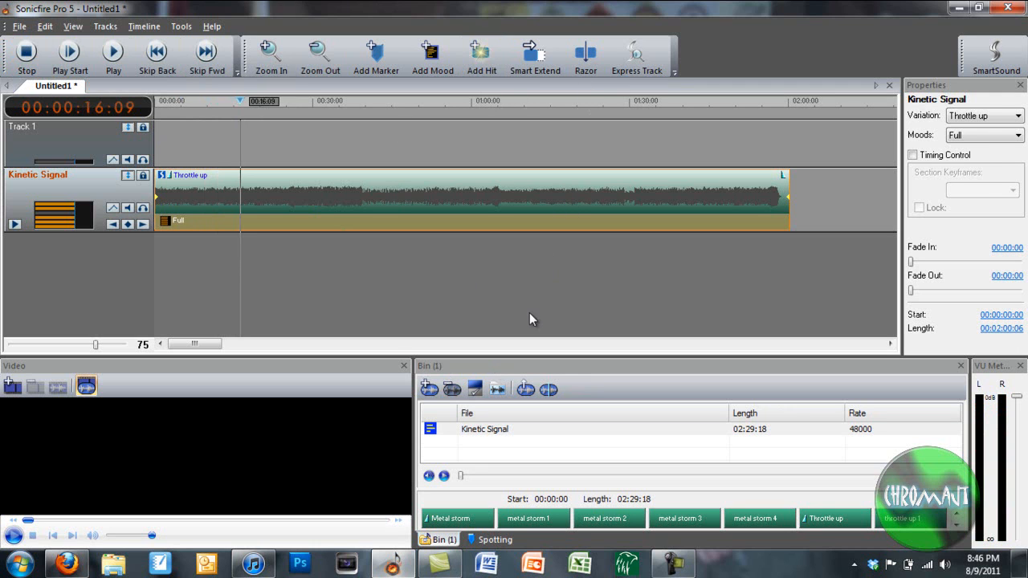
pyautogui.moveTo(527, 317)
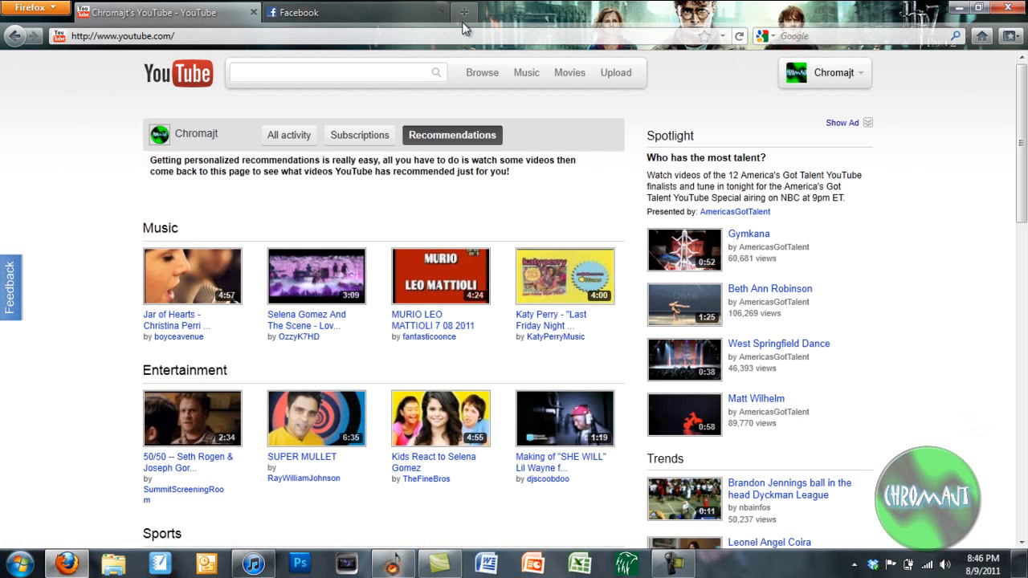
# - Enter the SmartSound address in a new Firefox tab, trimming the autocompletion, and load the site
pyautogui.write('smartsound.com/shop/cart.php')
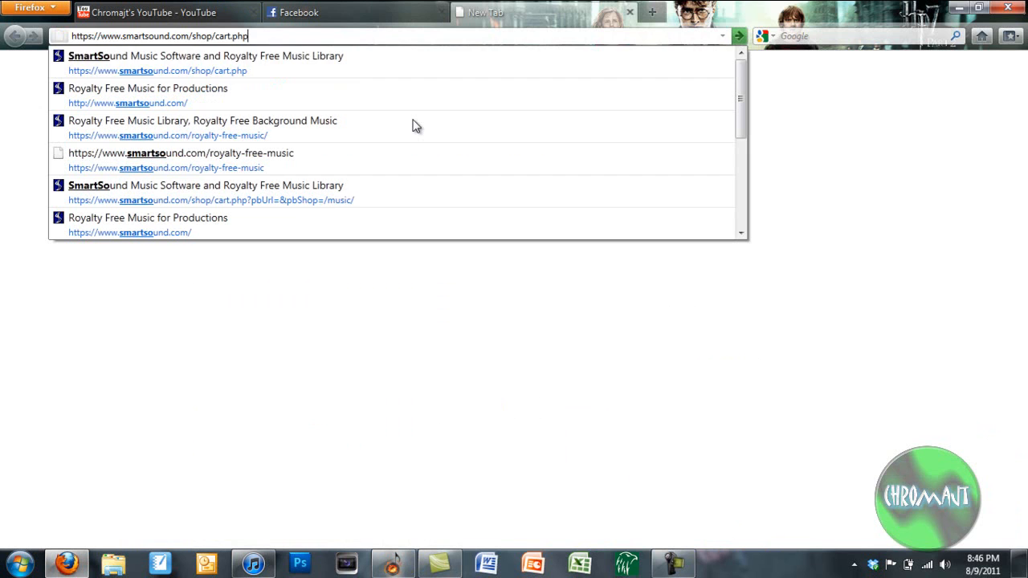
pyautogui.press('Backspace')
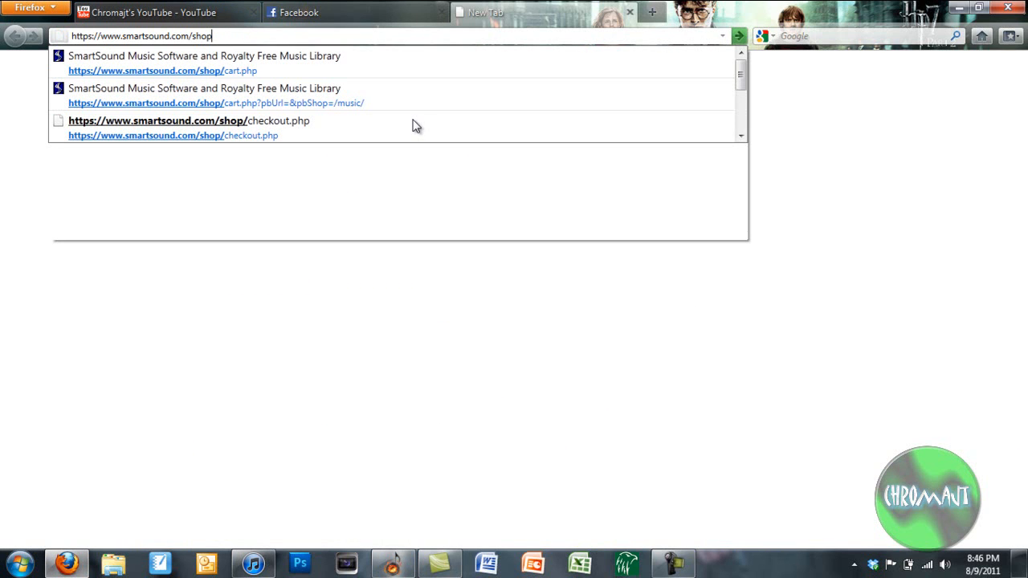
pyautogui.press('BackSpace')
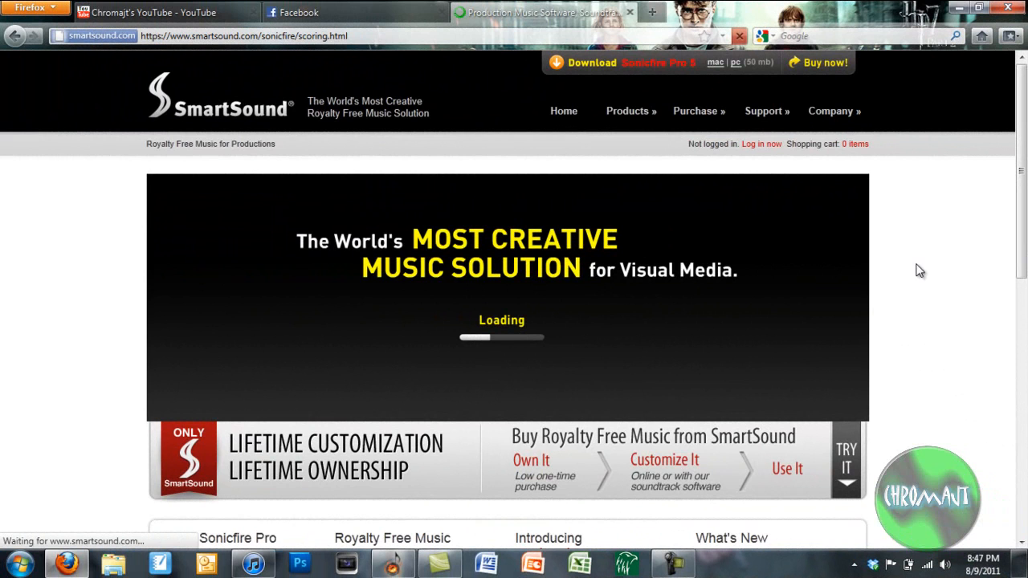
pyautogui.click(673, 562)
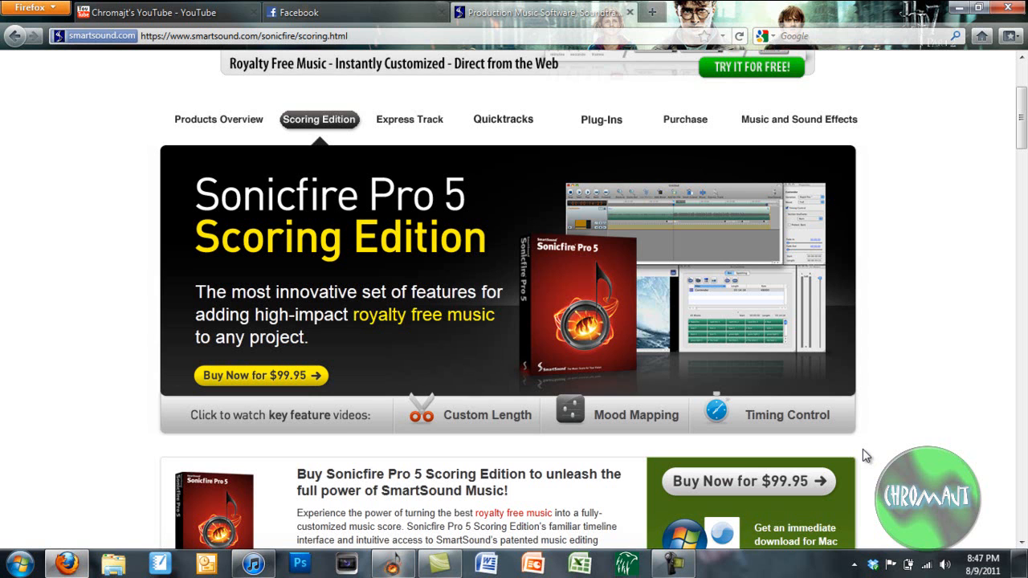
pyautogui.scroll(-3)
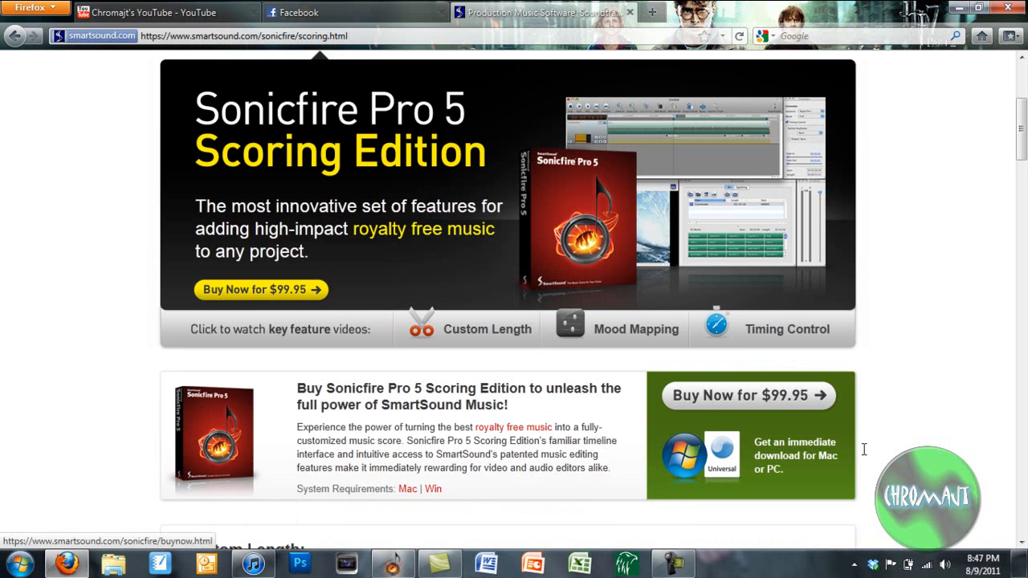
pyautogui.scroll(-3)
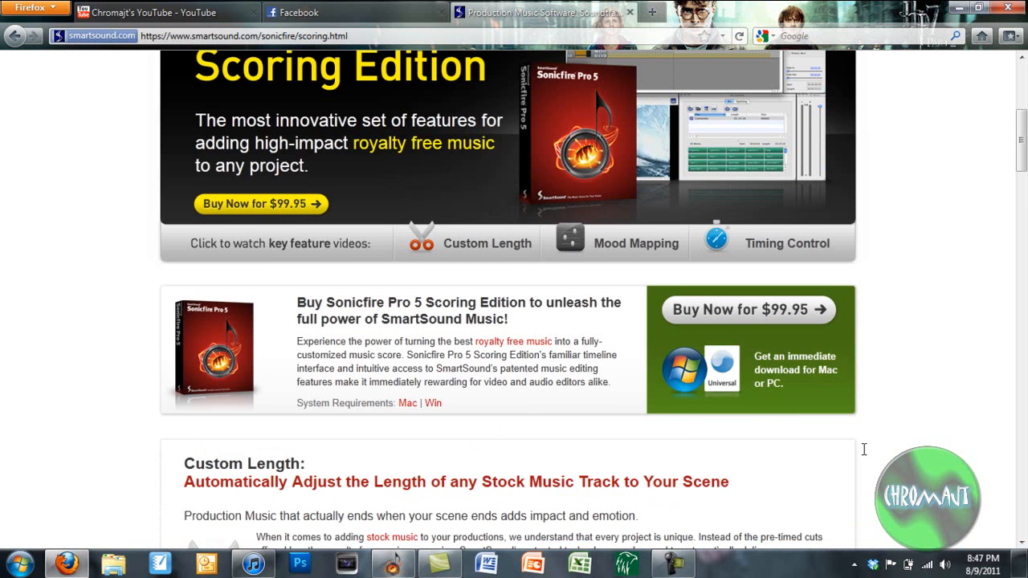
pyautogui.scroll(-3)
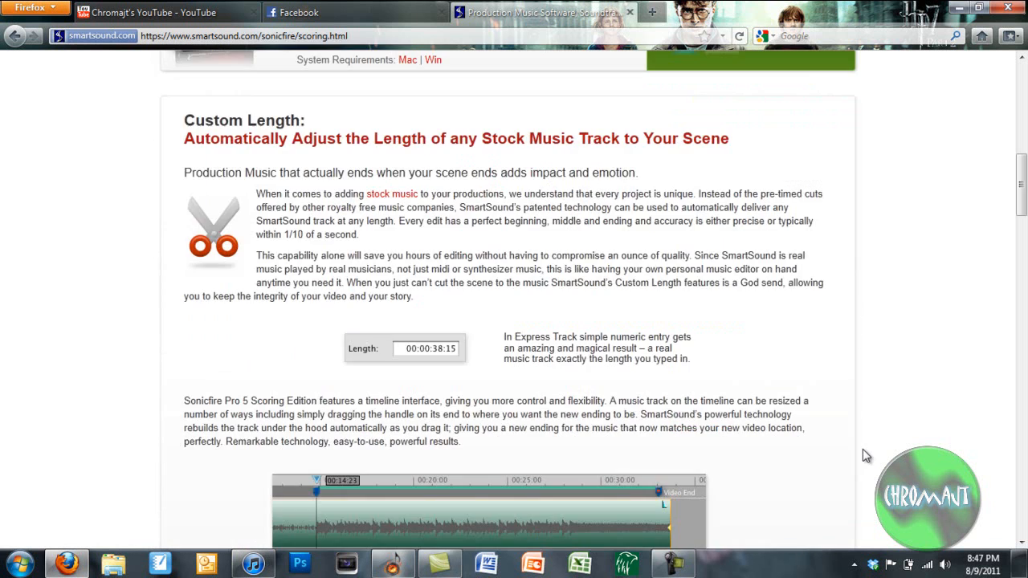
pyautogui.scroll(-3)
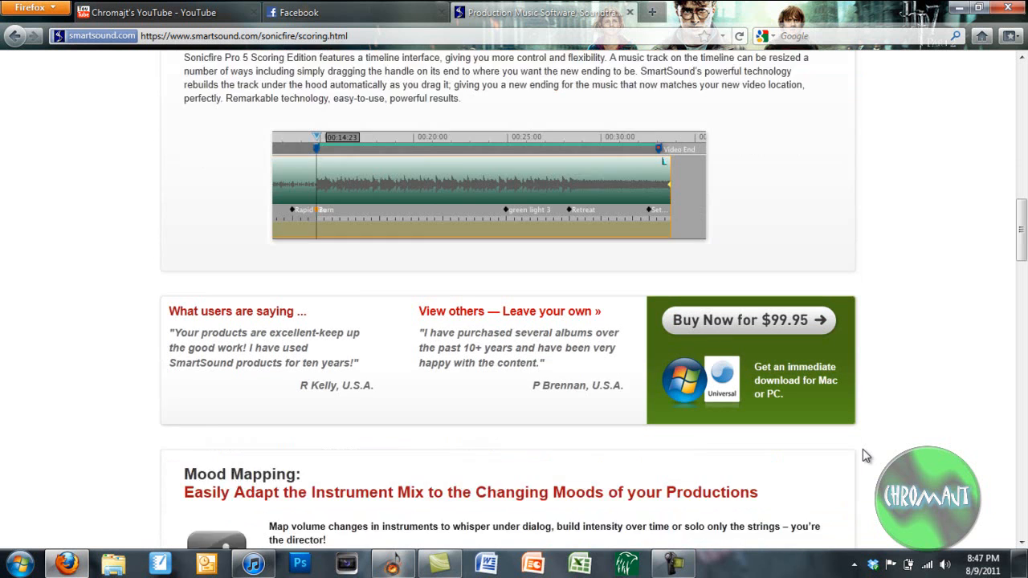
pyautogui.scroll(-3)
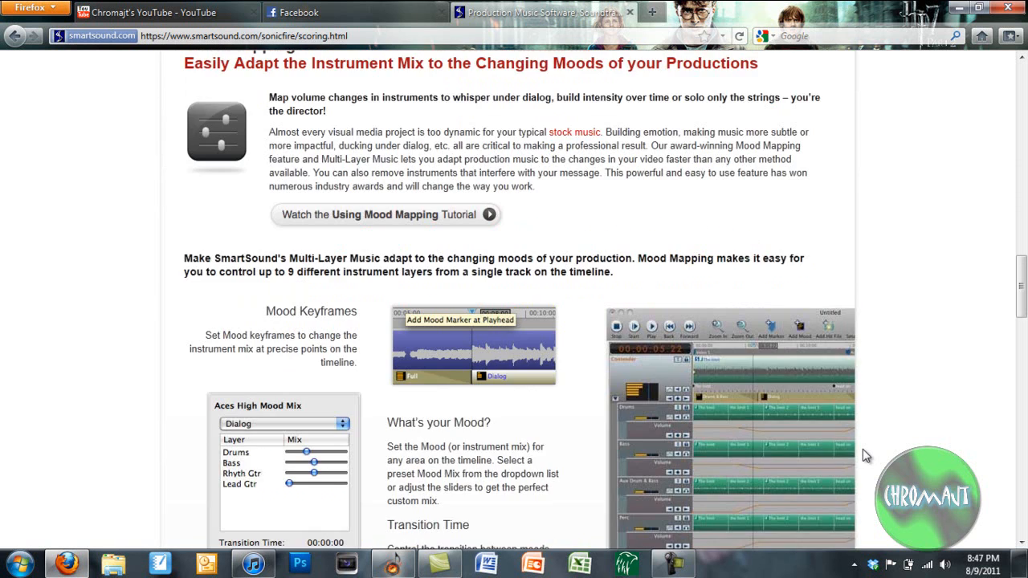
pyautogui.scroll(-3)
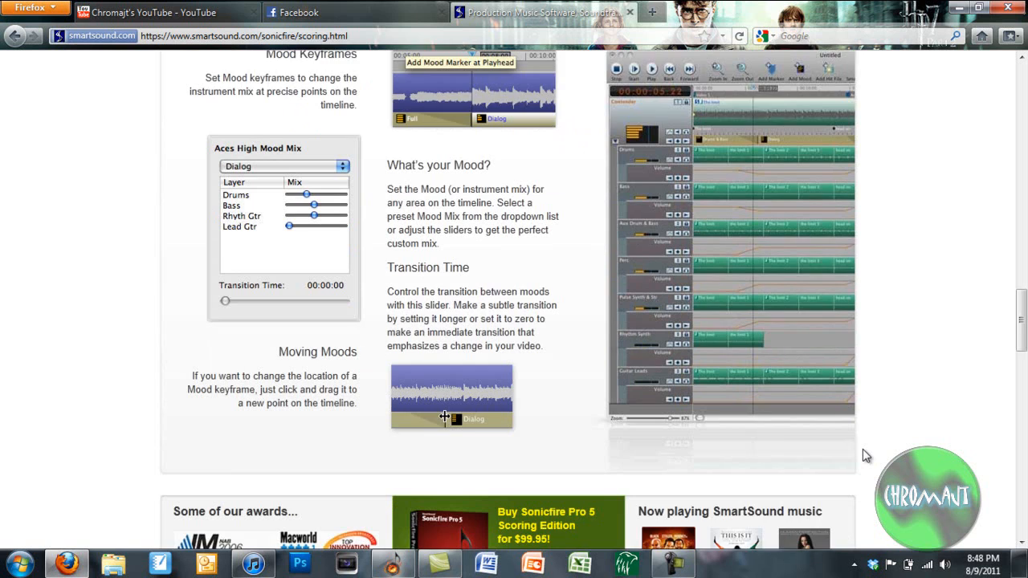
pyautogui.scroll(-3)
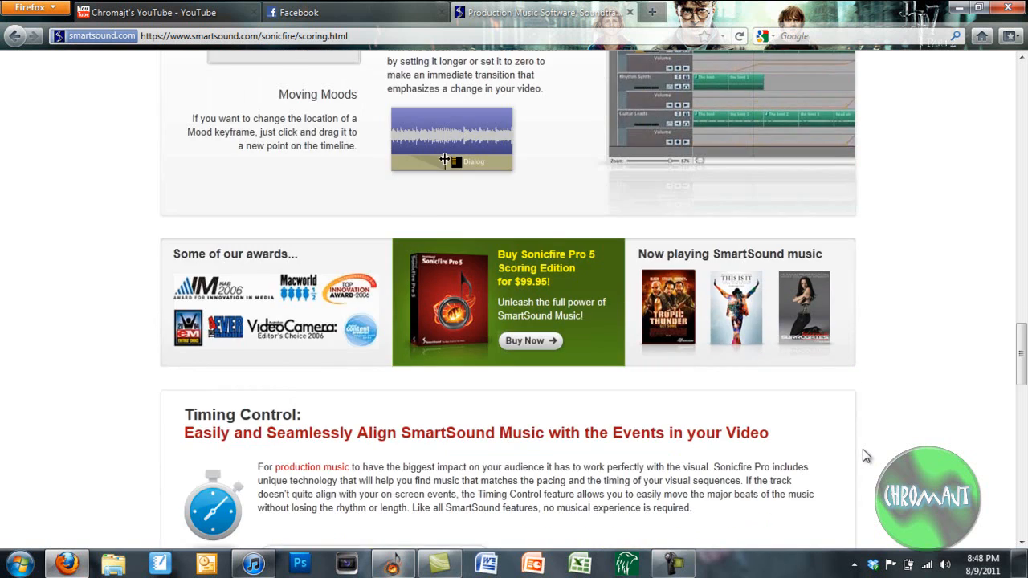
pyautogui.scroll(-3)
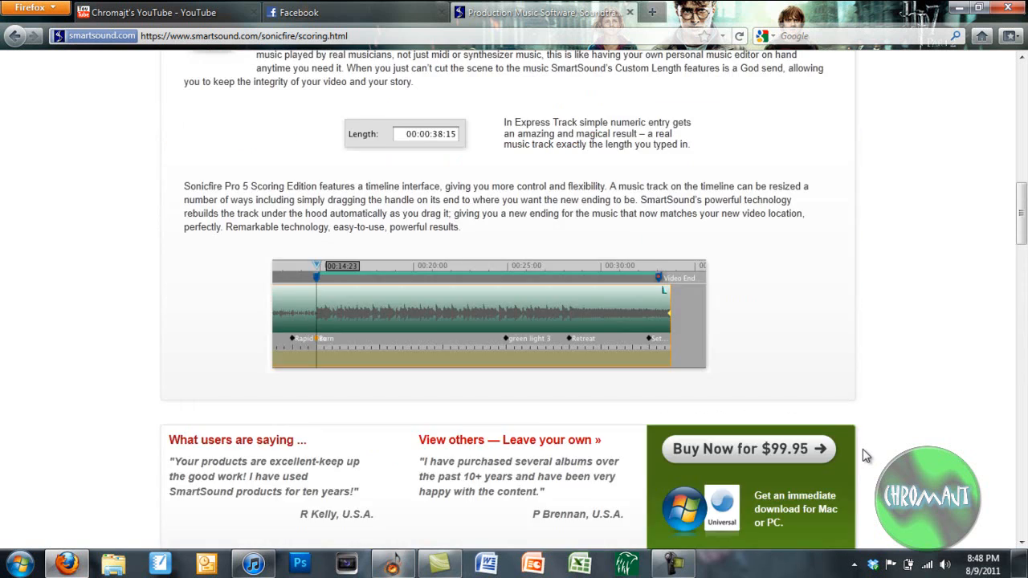
pyautogui.scroll(3)
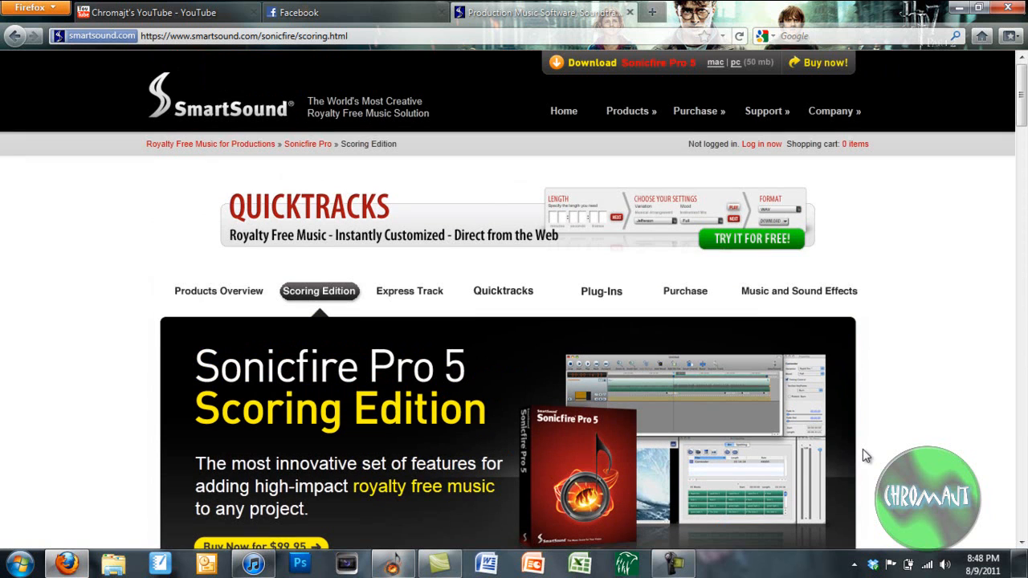